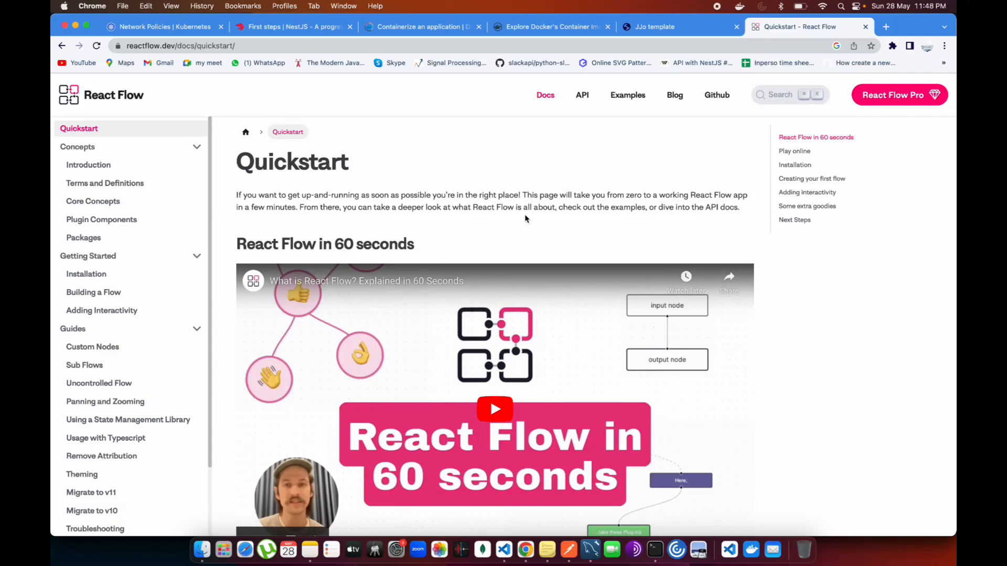
{"action": "mouse_move", "coordinate": [556, 220]}
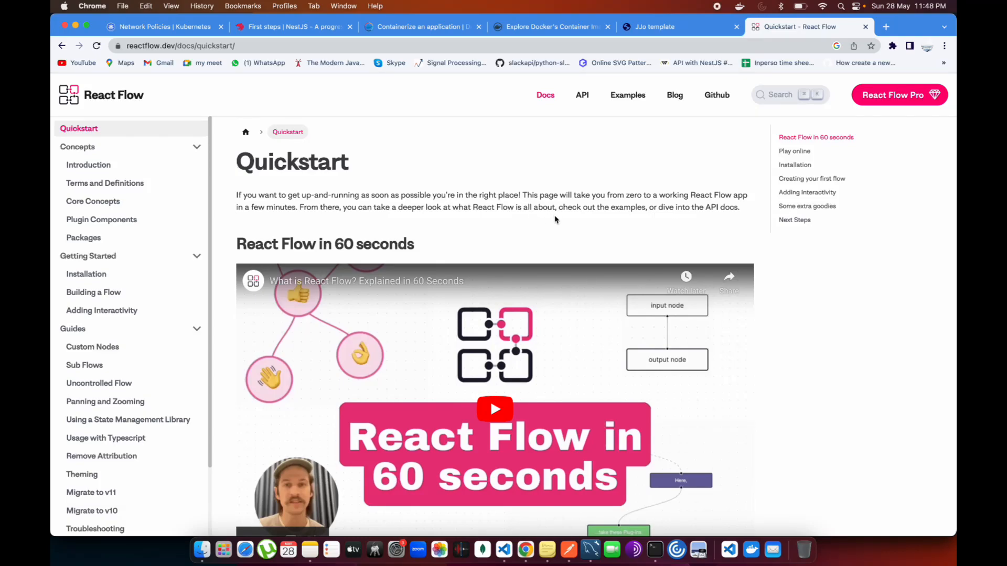
Scroll through the current page, then switch to the locally running React Flow app tab.
{"action": "scroll", "scroll_direction": "down", "scroll_amount": 3}
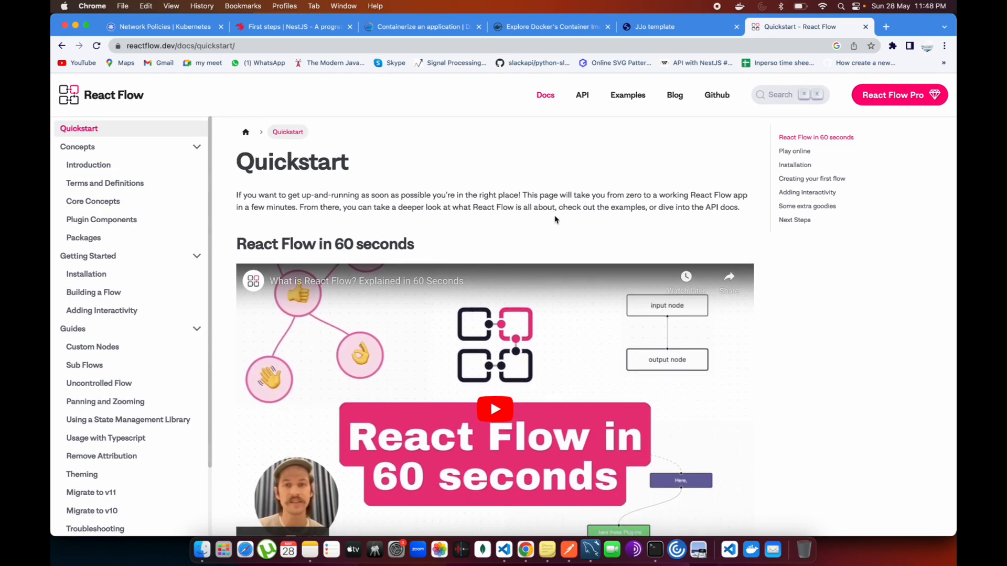
{"action": "scroll", "scroll_direction": "down", "scroll_amount": 3}
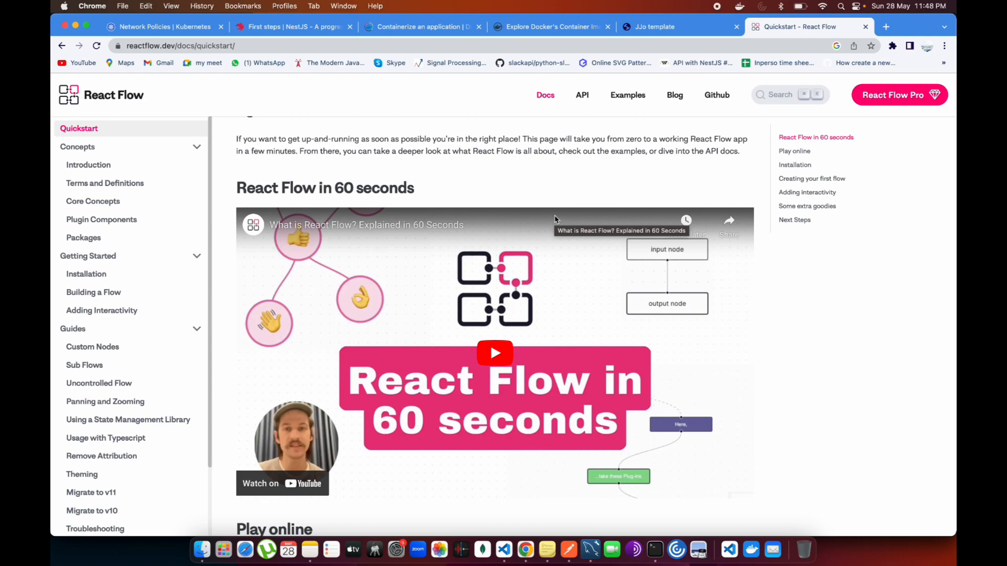
{"action": "scroll", "scroll_direction": "up", "scroll_amount": 3}
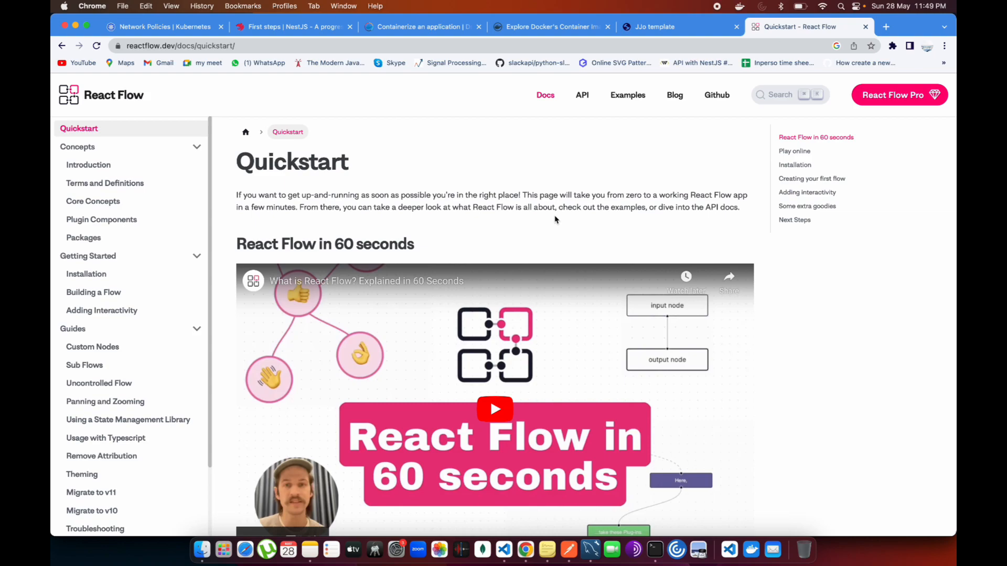
{"action": "mouse_move", "coordinate": [92, 201]}
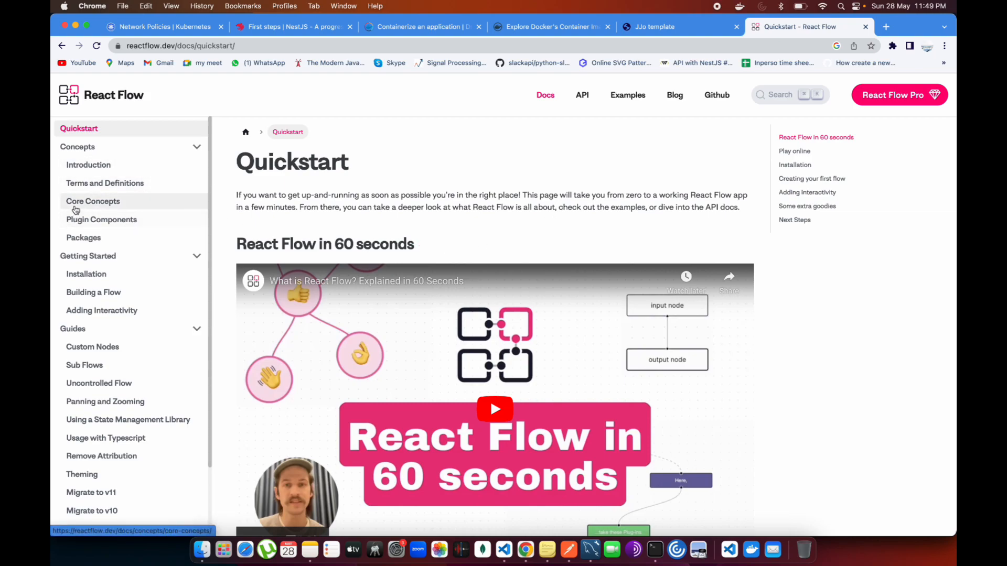
{"action": "scroll", "scroll_direction": "down", "scroll_amount": 3}
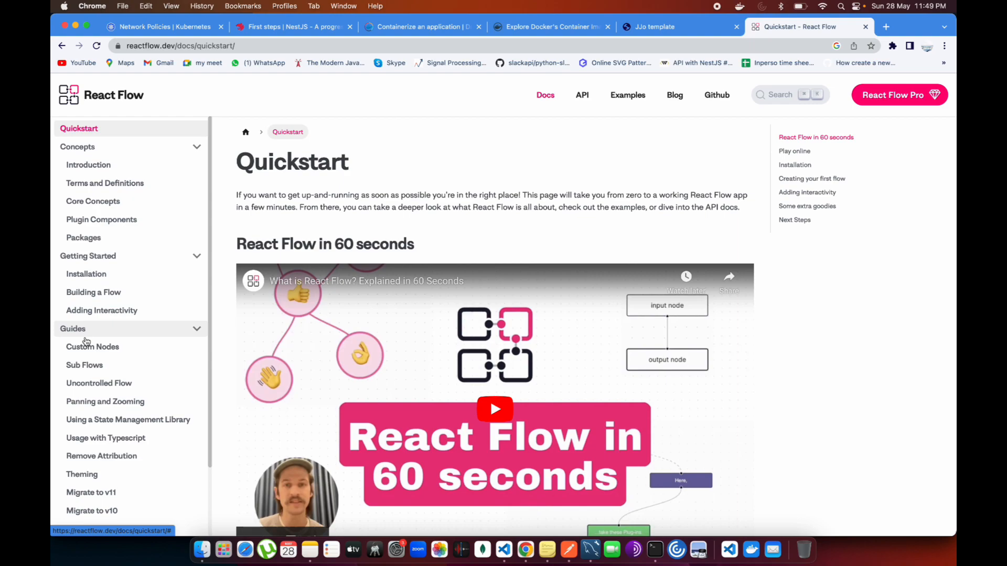
{"action": "mouse_move", "coordinate": [85, 328]}
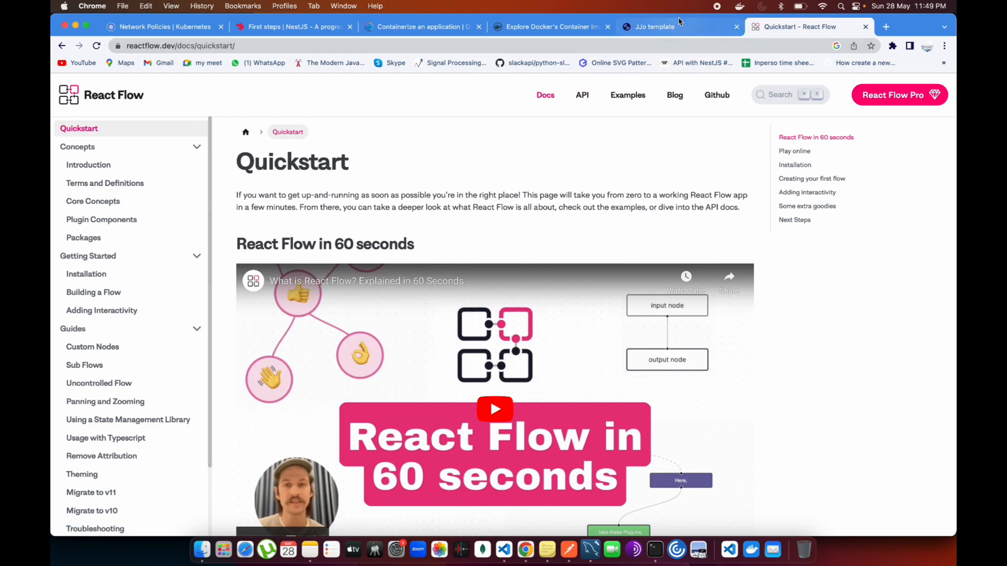
{"action": "left_click", "coordinate": [650, 26]}
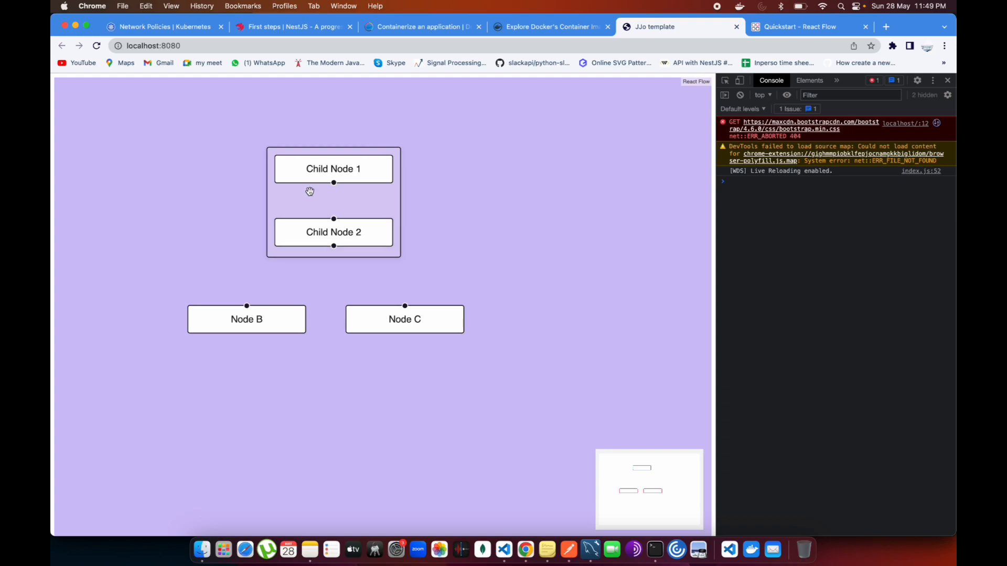
{"action": "mouse_move", "coordinate": [291, 169]}
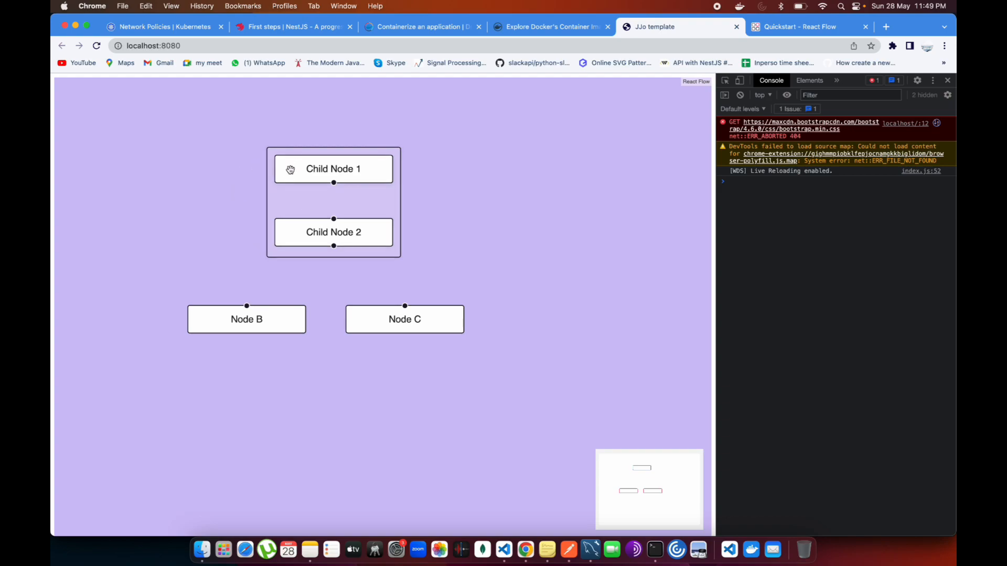
{"action": "mouse_move", "coordinate": [288, 175]}
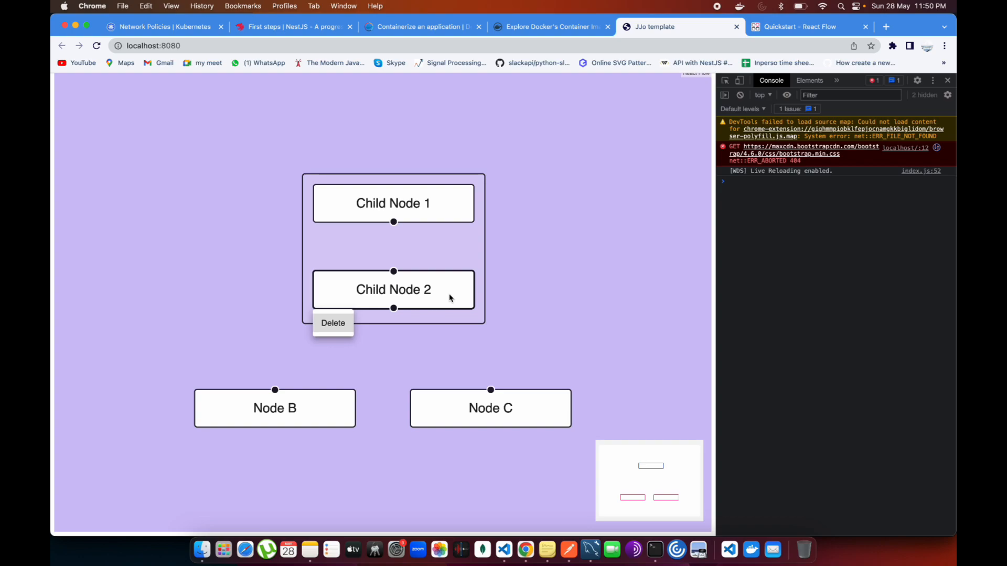
{"action": "mouse_move", "coordinate": [358, 223]}
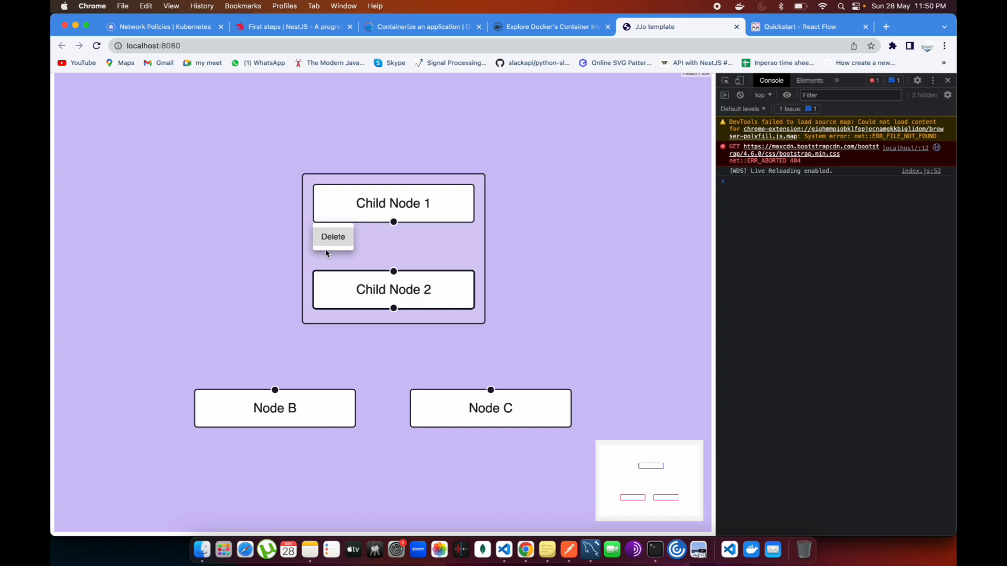
{"action": "mouse_move", "coordinate": [503, 550]}
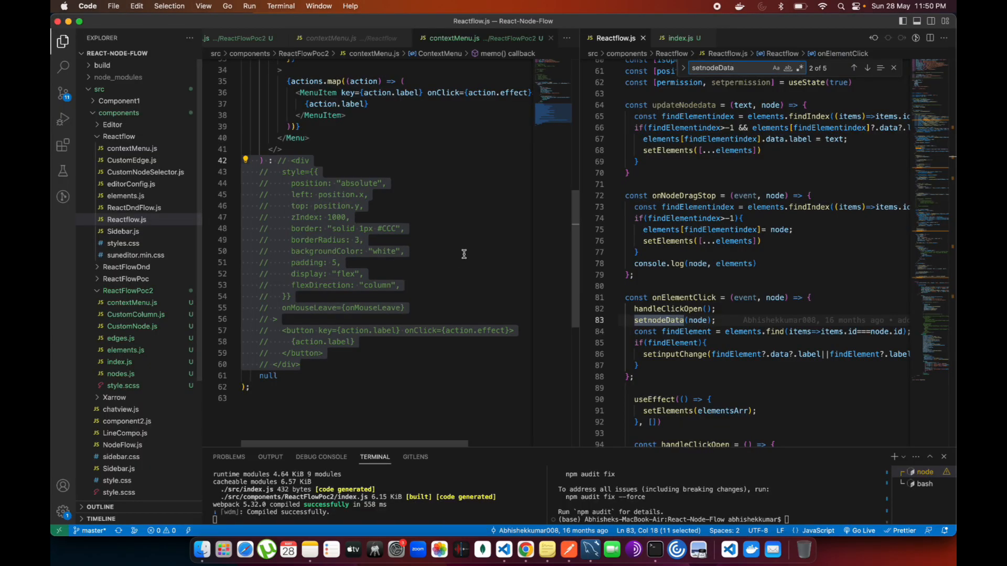
In src/index.js, collapse the Reactflow folder and highlight ReactFlowPoc2 rendered inside App.
{"action": "left_click", "coordinate": [613, 37]}
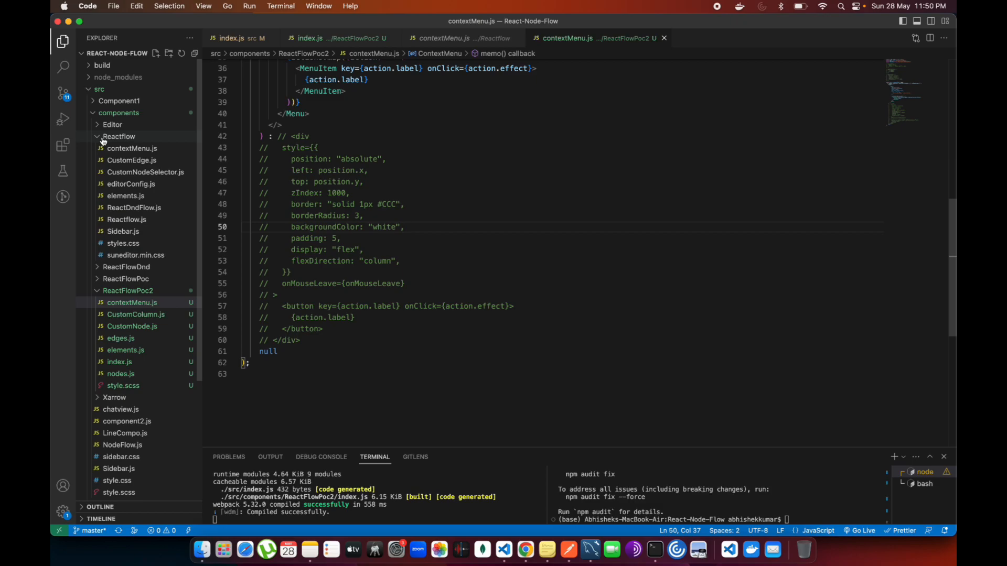
{"action": "mouse_move", "coordinate": [153, 129]}
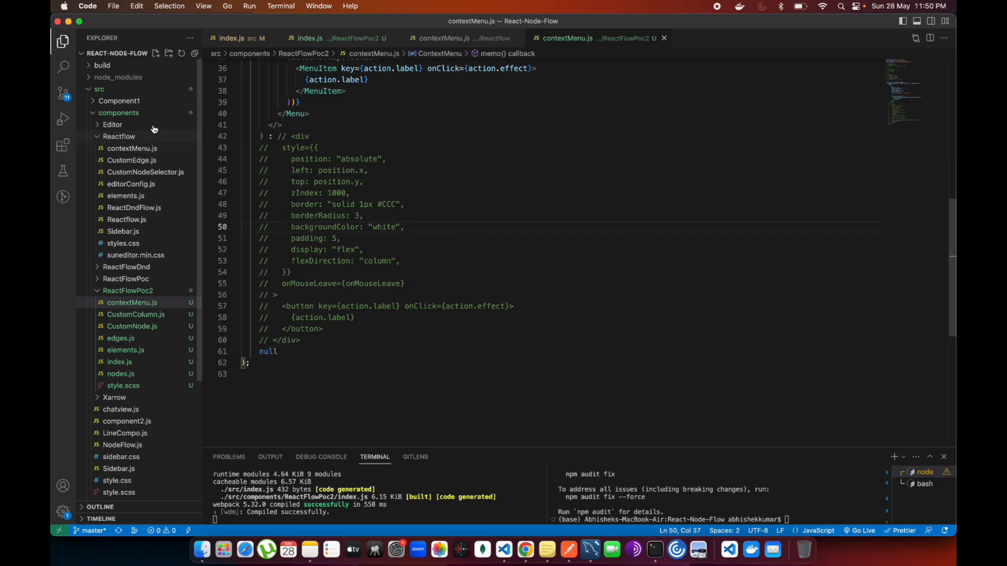
{"action": "mouse_move", "coordinate": [110, 139]}
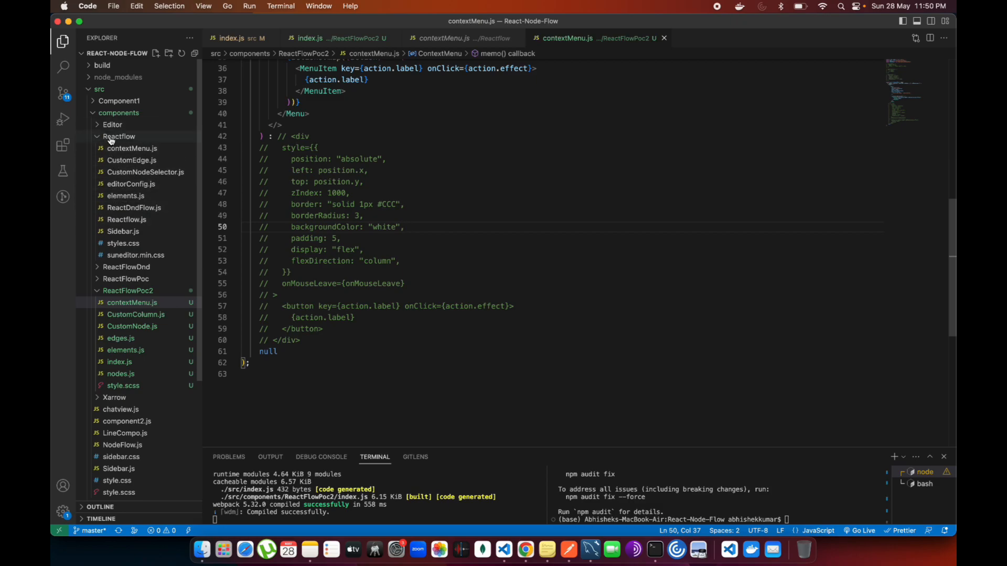
{"action": "mouse_move", "coordinate": [120, 467]}
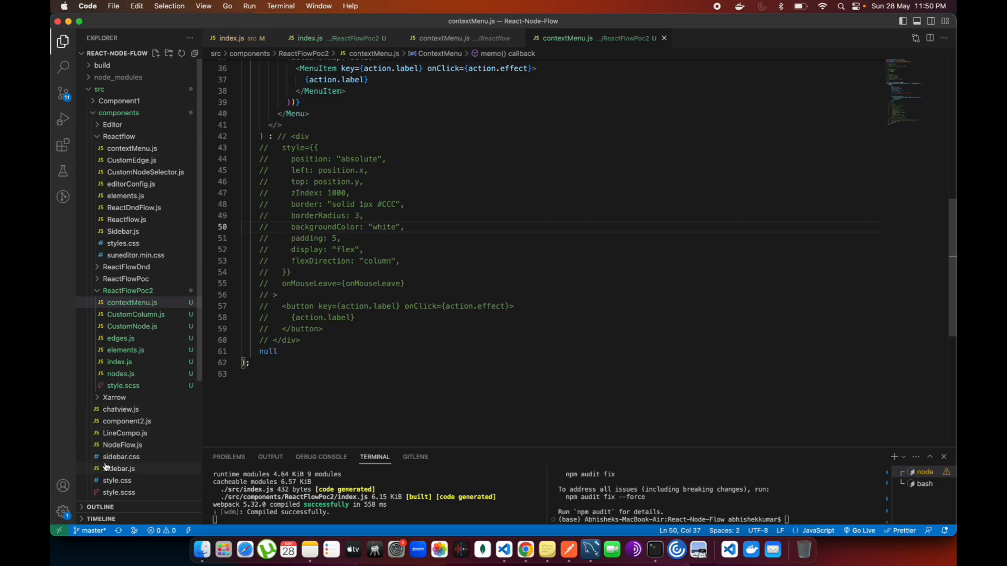
{"action": "scroll", "scroll_direction": "down", "scroll_amount": 3}
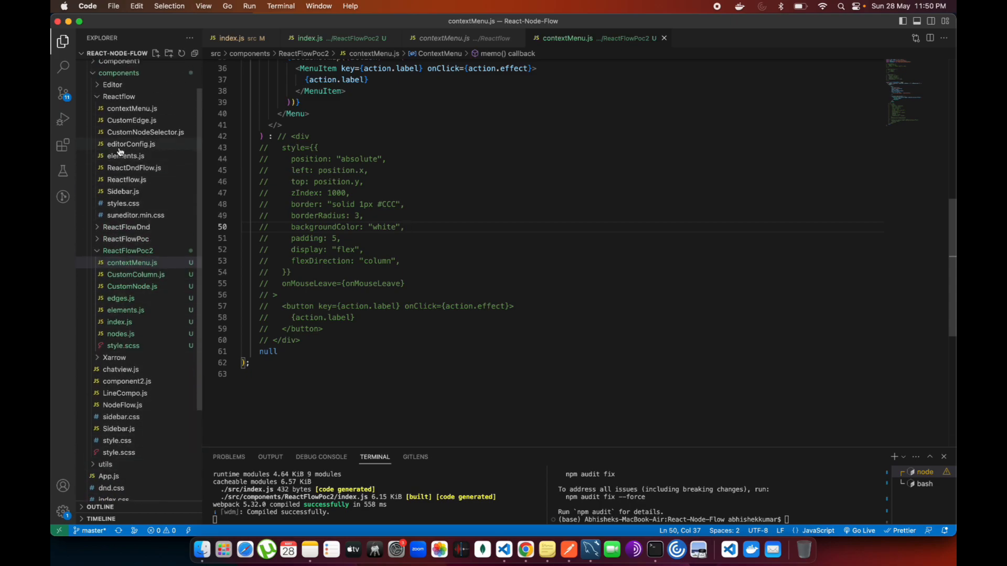
{"action": "scroll", "scroll_direction": "up", "scroll_amount": 3}
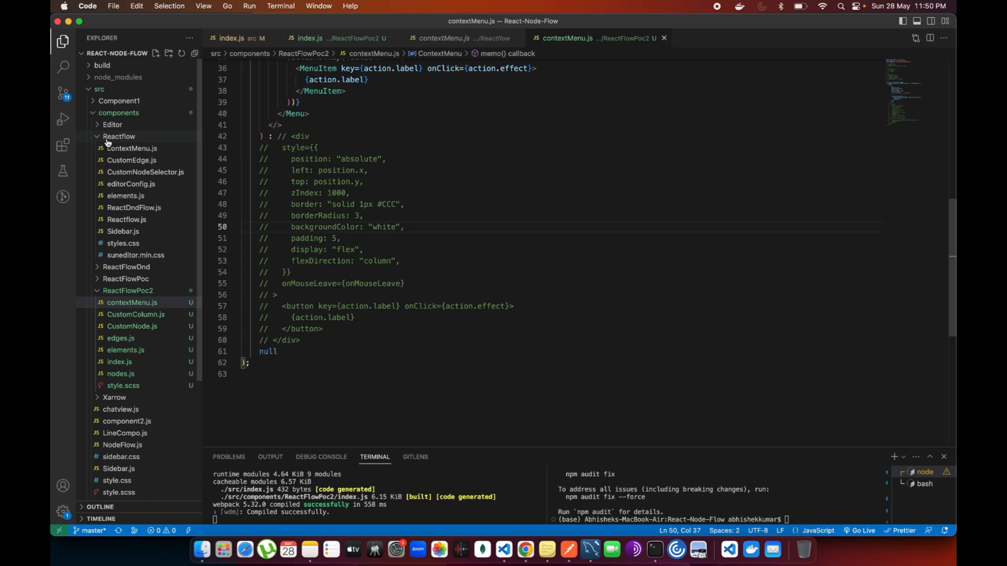
{"action": "left_click", "coordinate": [119, 136]}
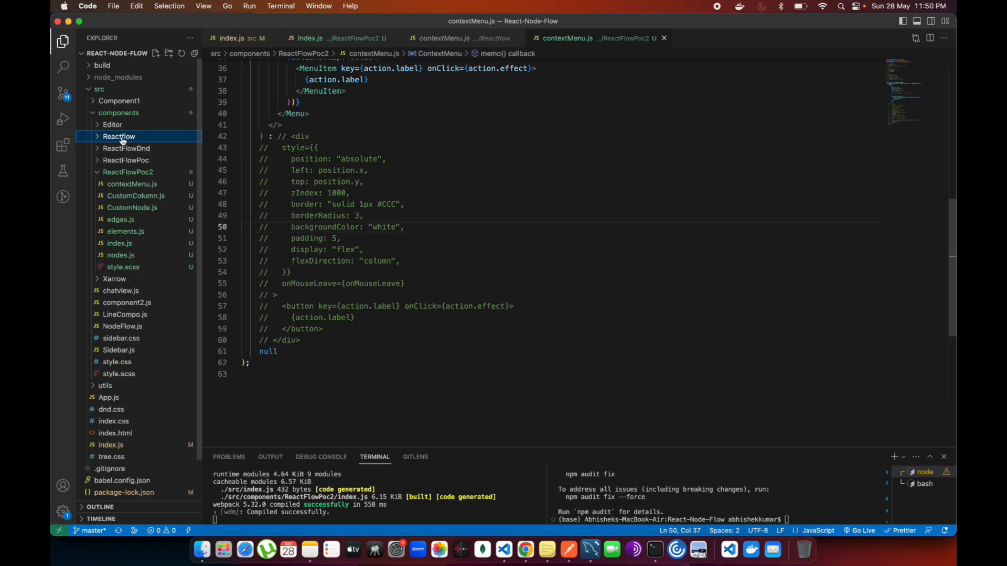
{"action": "mouse_move", "coordinate": [128, 171]}
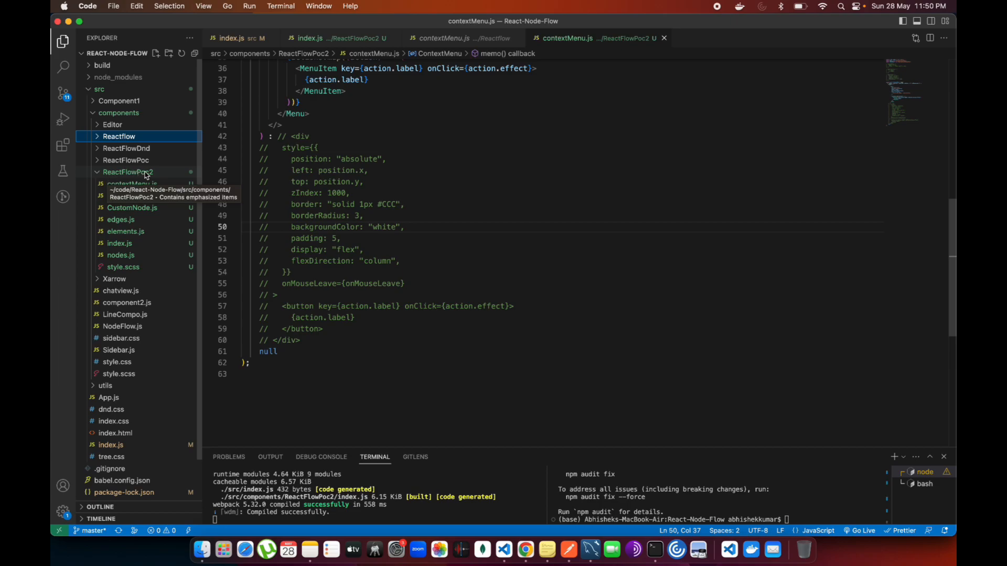
{"action": "scroll", "scroll_direction": "down", "scroll_amount": 3}
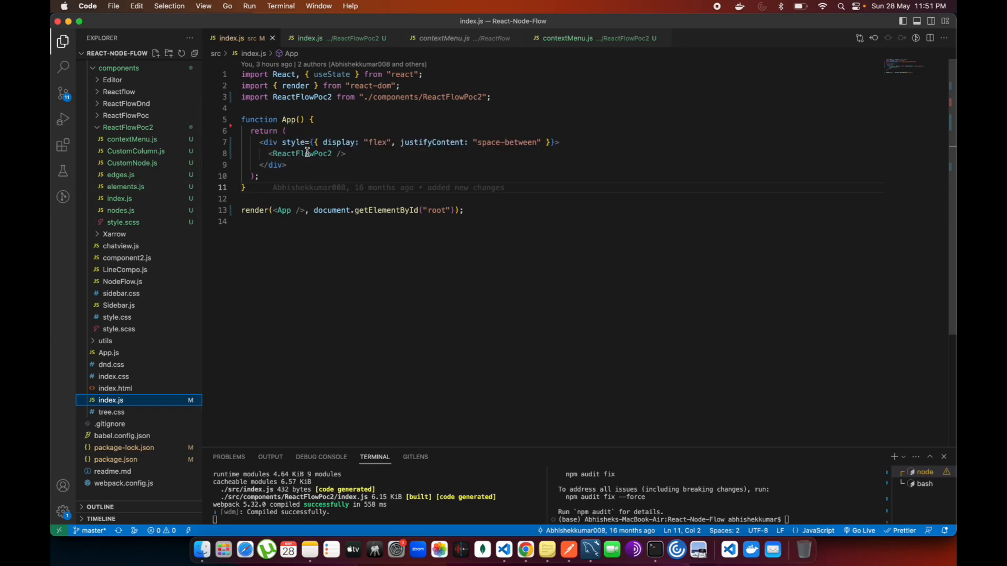
{"action": "double_click", "coordinate": [301, 153]}
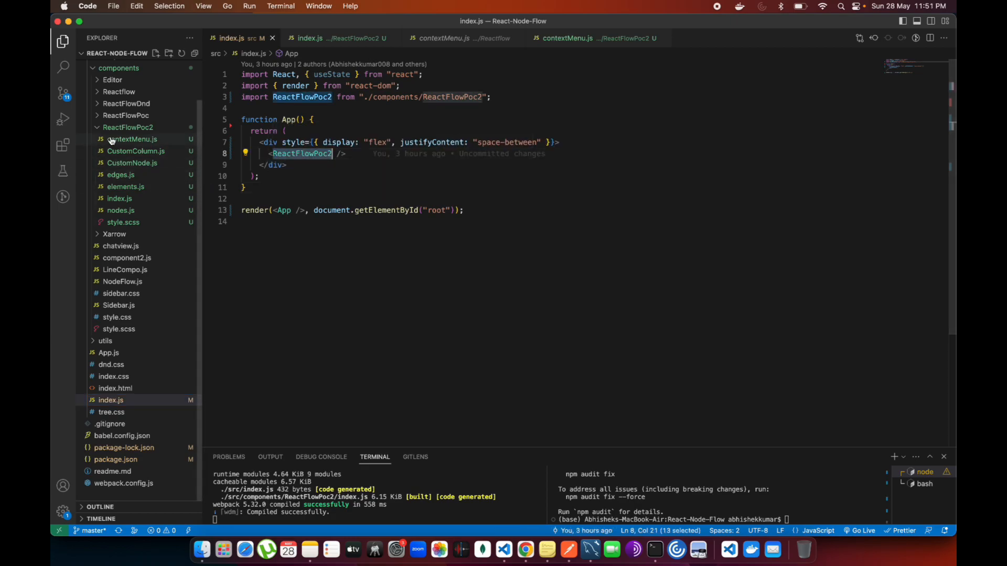
{"action": "mouse_move", "coordinate": [301, 153]}
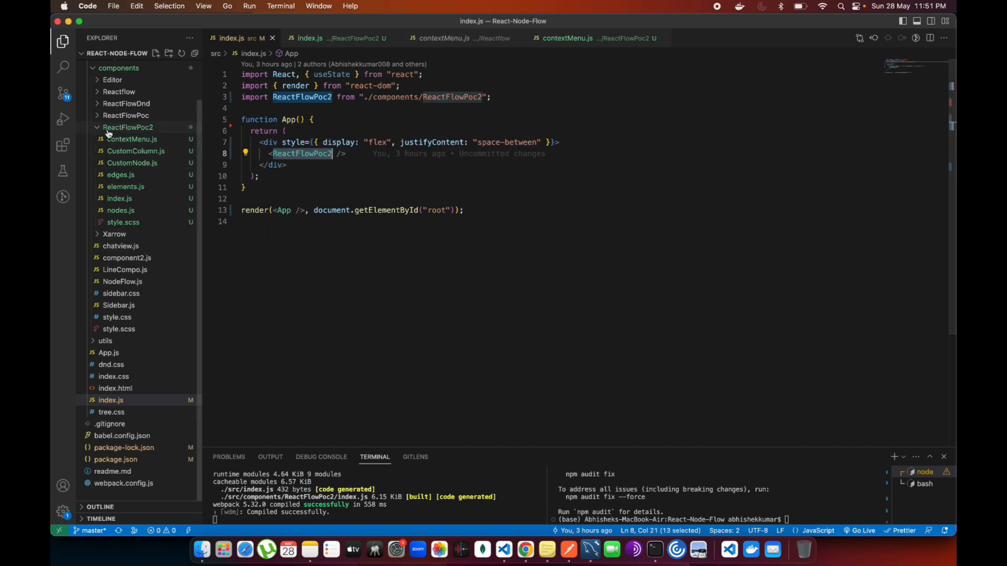
In ReactFlowPoc2's index.js, comment out the onNodeClick={onContextMenu} prop and save.
{"action": "left_click", "coordinate": [309, 37]}
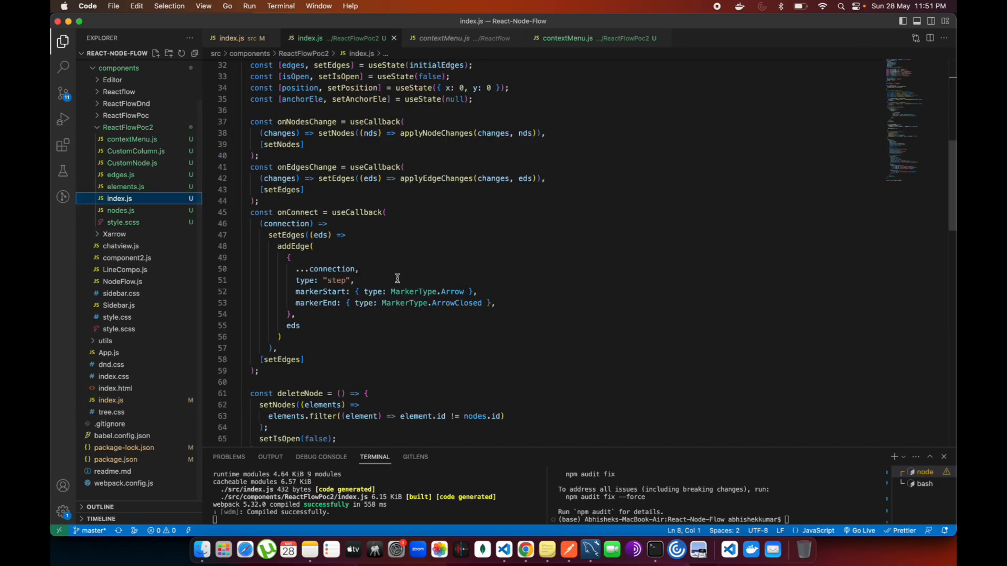
{"action": "scroll", "scroll_direction": "down", "scroll_amount": 3}
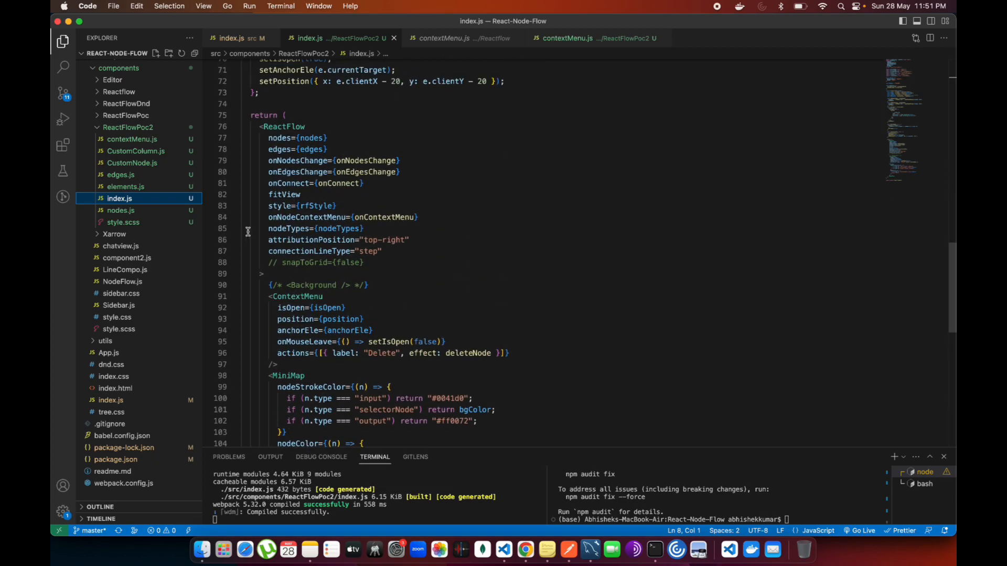
{"action": "mouse_move", "coordinate": [314, 217]}
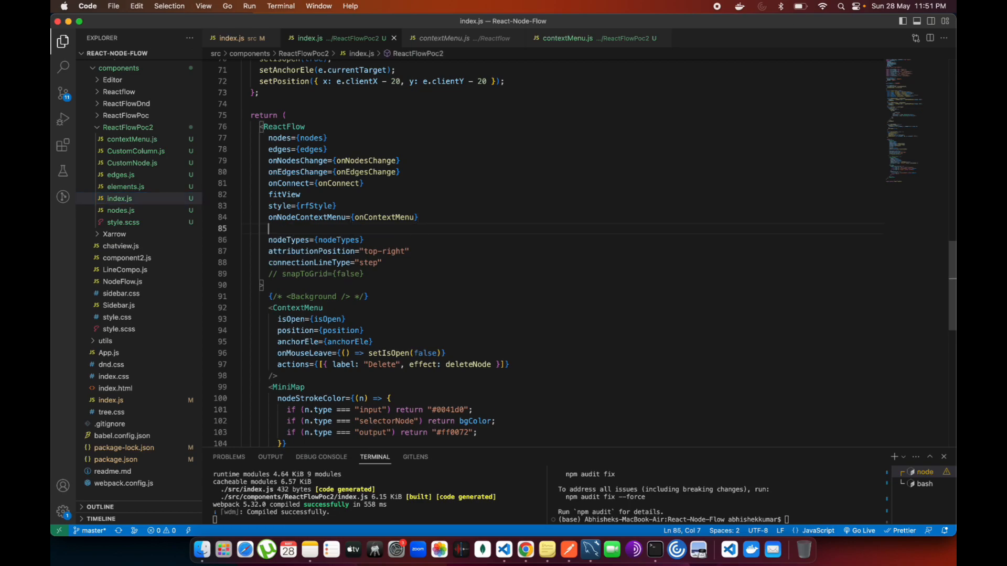
{"action": "type", "text": "onNodeClick={"}
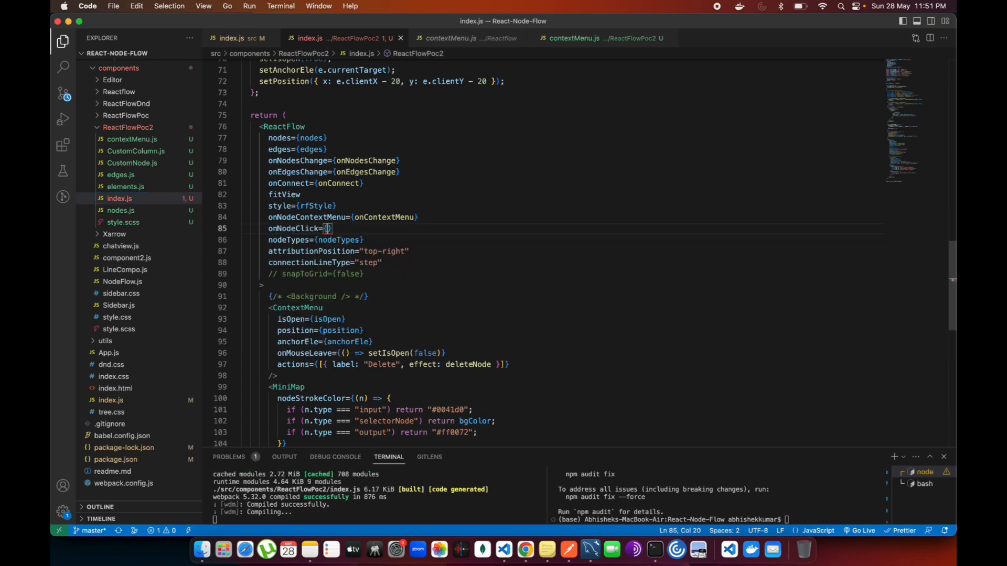
{"action": "double_click", "coordinate": [384, 217]}
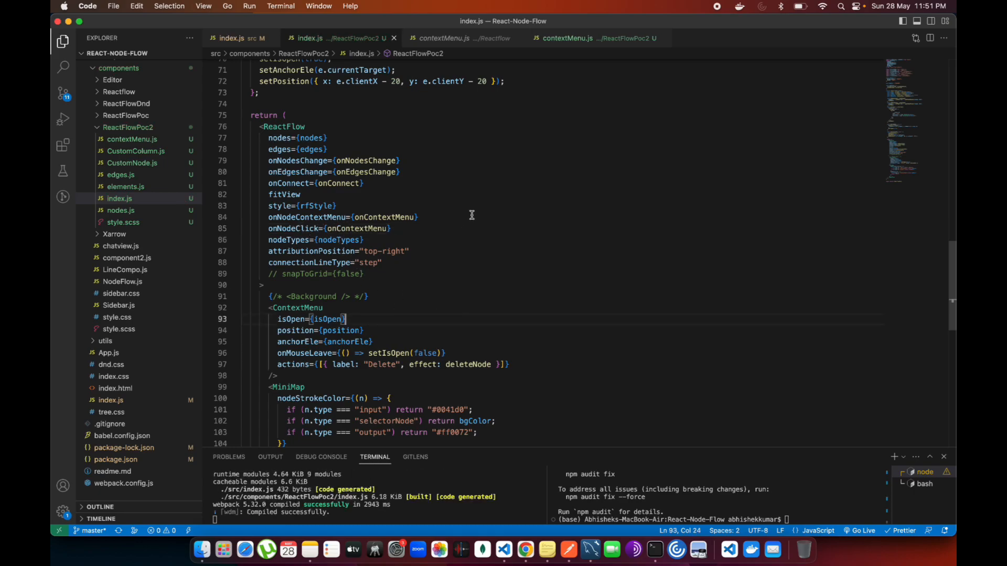
{"action": "mouse_move", "coordinate": [348, 119]}
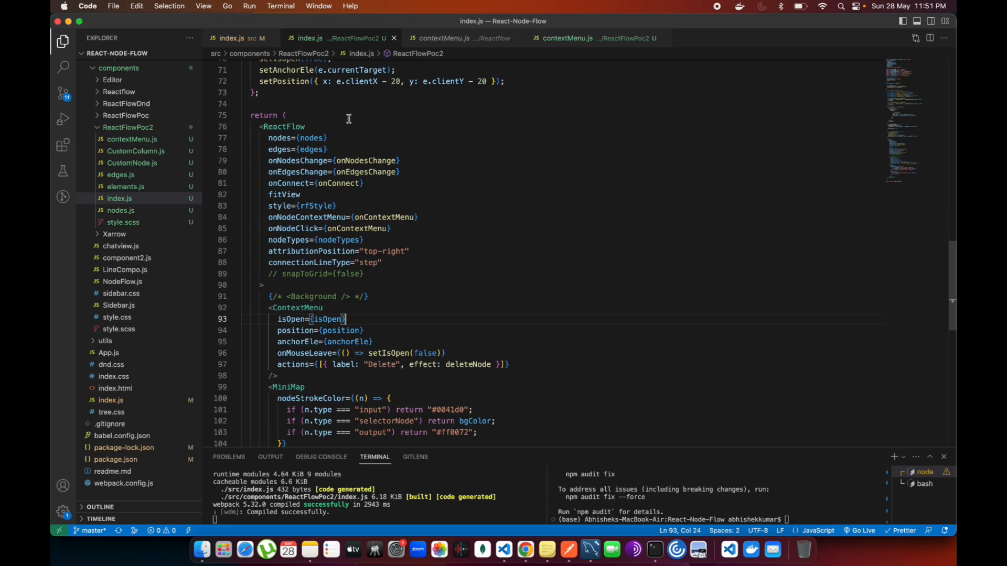
{"action": "mouse_move", "coordinate": [270, 220]}
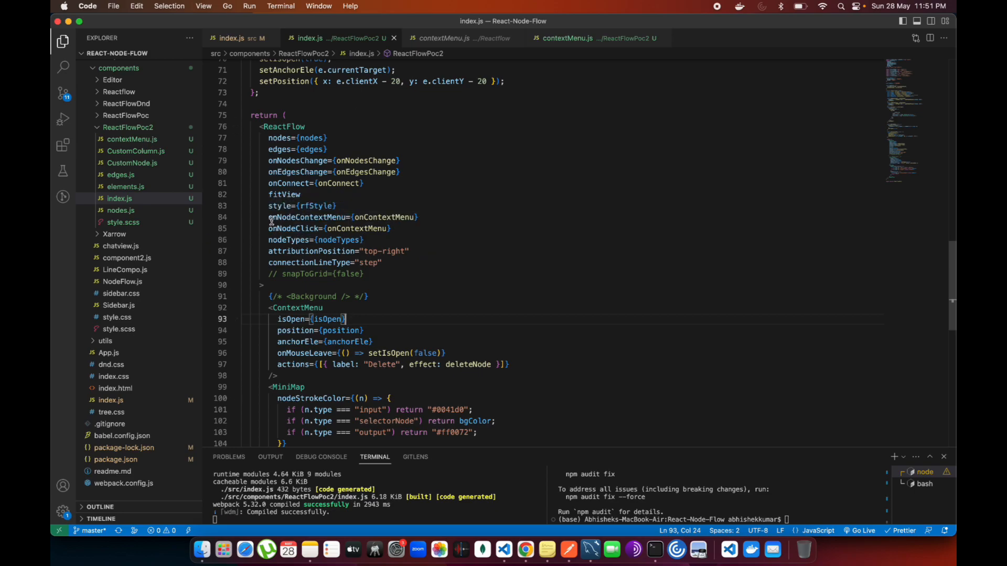
{"action": "mouse_move", "coordinate": [352, 220]}
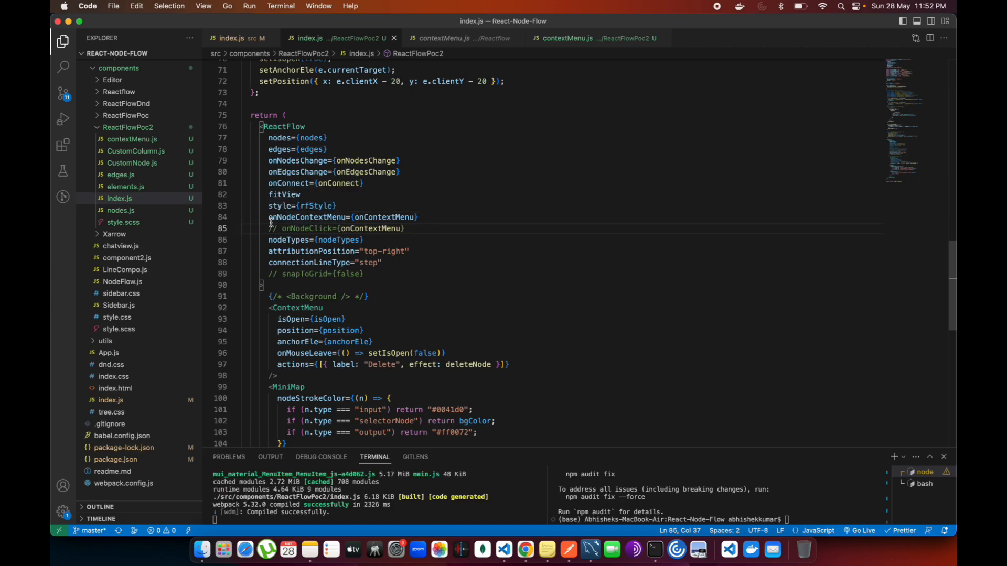
{"action": "mouse_move", "coordinate": [299, 216]}
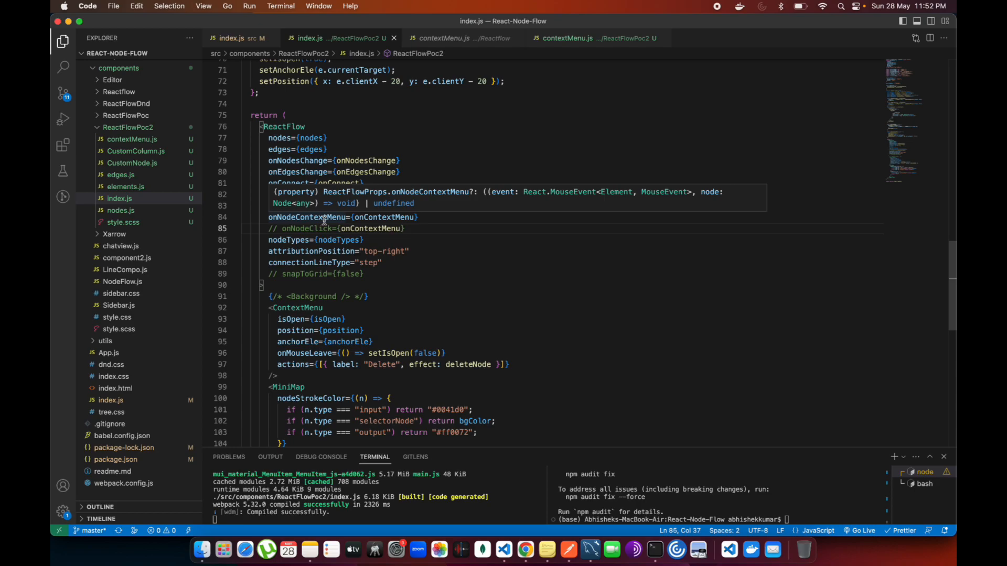
Scroll up to bring the onContextMenu handler function into view.
{"action": "scroll", "scroll_direction": "up", "scroll_amount": 3}
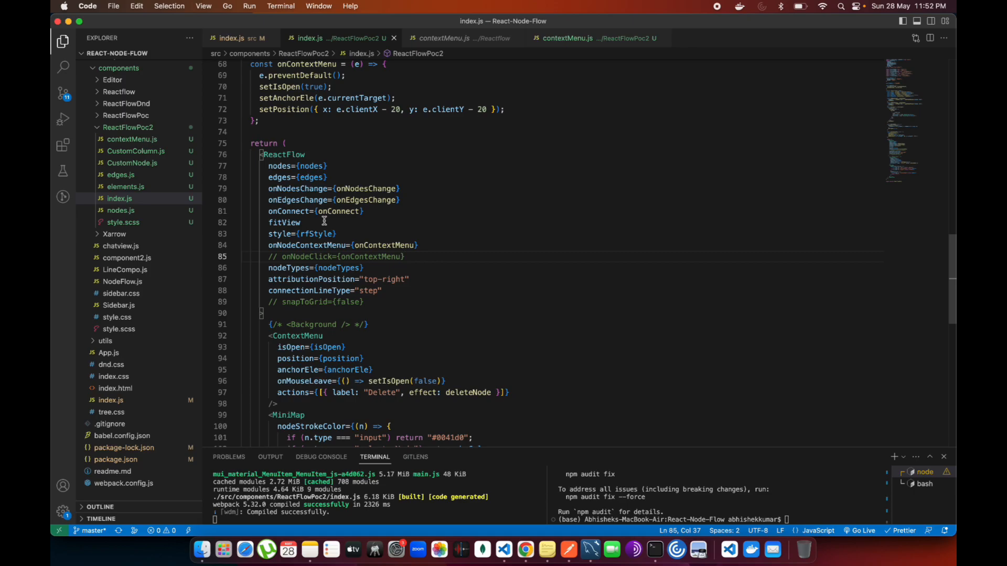
{"action": "scroll", "scroll_direction": "up", "scroll_amount": 3}
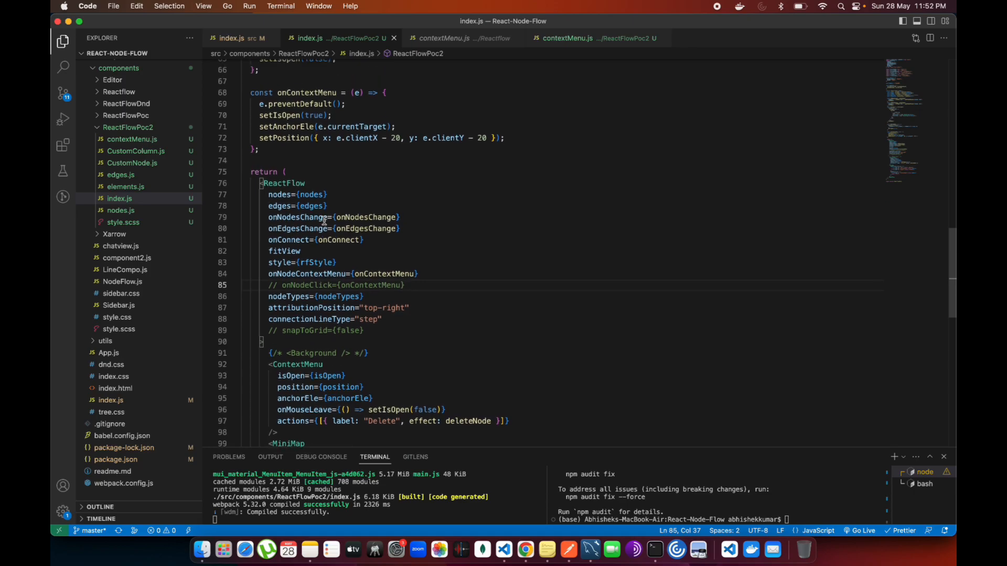
{"action": "scroll", "scroll_direction": "up", "scroll_amount": 3}
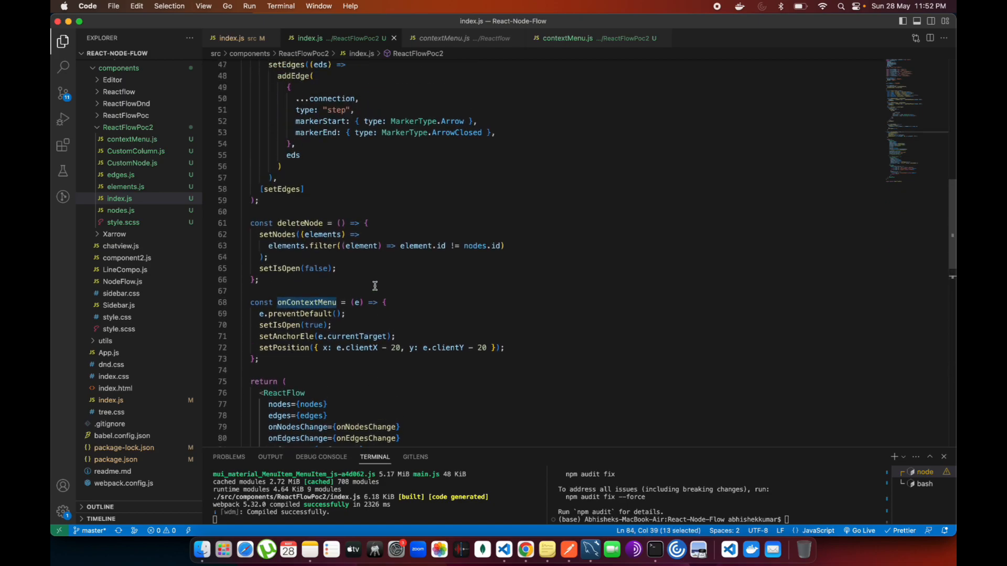
Right-click a node so the browser's own menu appears, then dismiss it via Child Node 1.
{"action": "scroll", "scroll_direction": "down", "scroll_amount": 3}
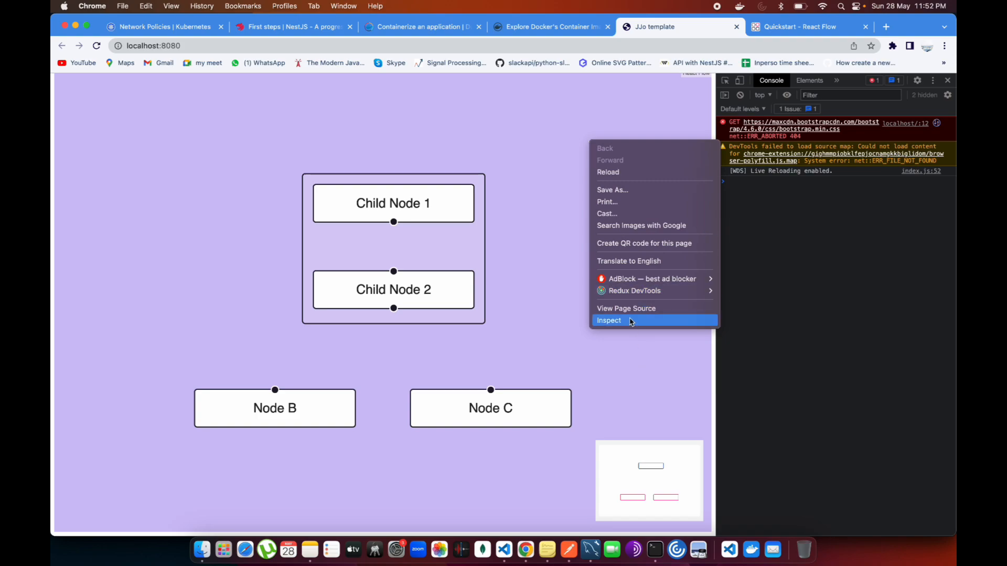
{"action": "mouse_move", "coordinate": [420, 207]}
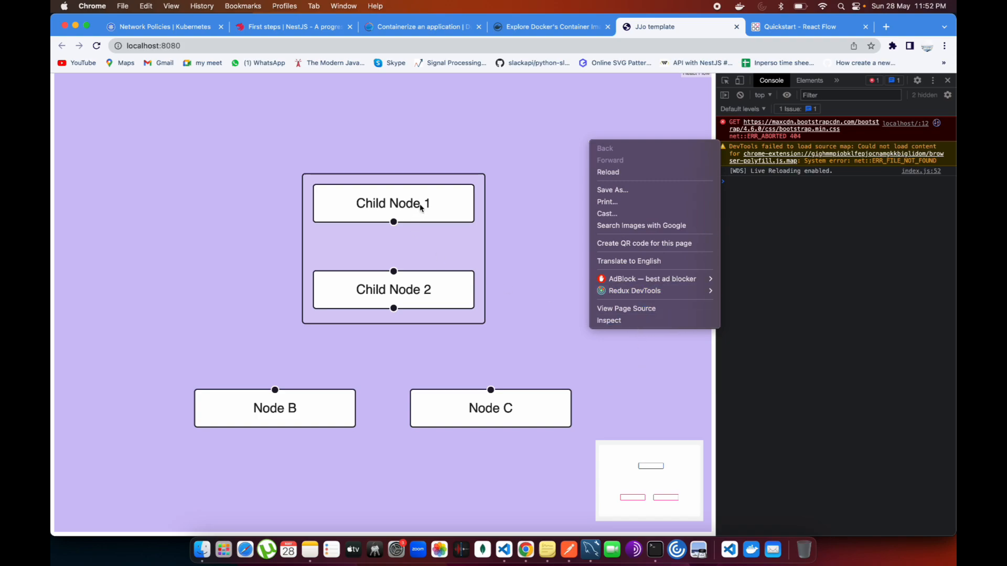
{"action": "left_click", "coordinate": [392, 202]}
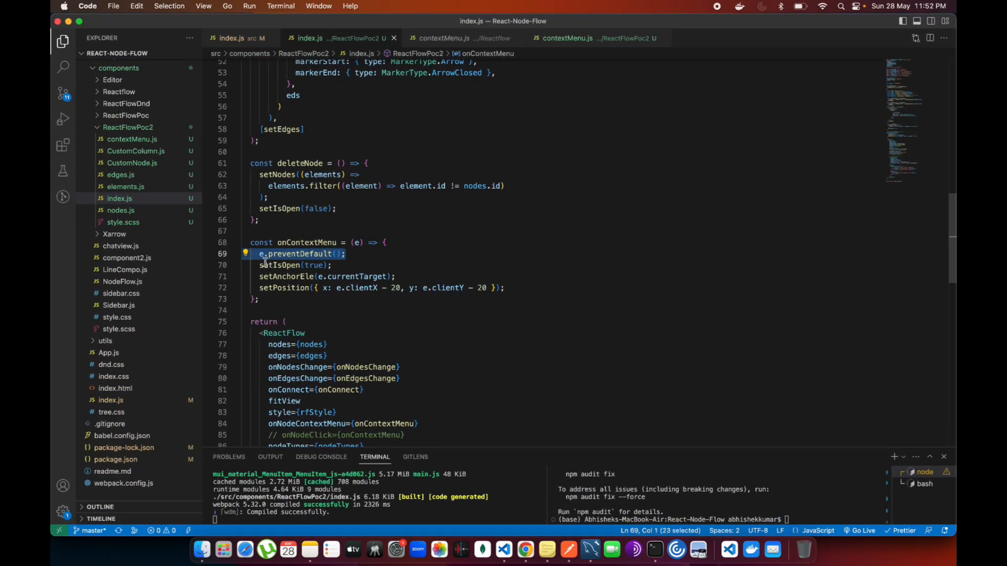
Focus the e.preventDefault() line inside the onContextMenu handler.
{"action": "left_click", "coordinate": [348, 253]}
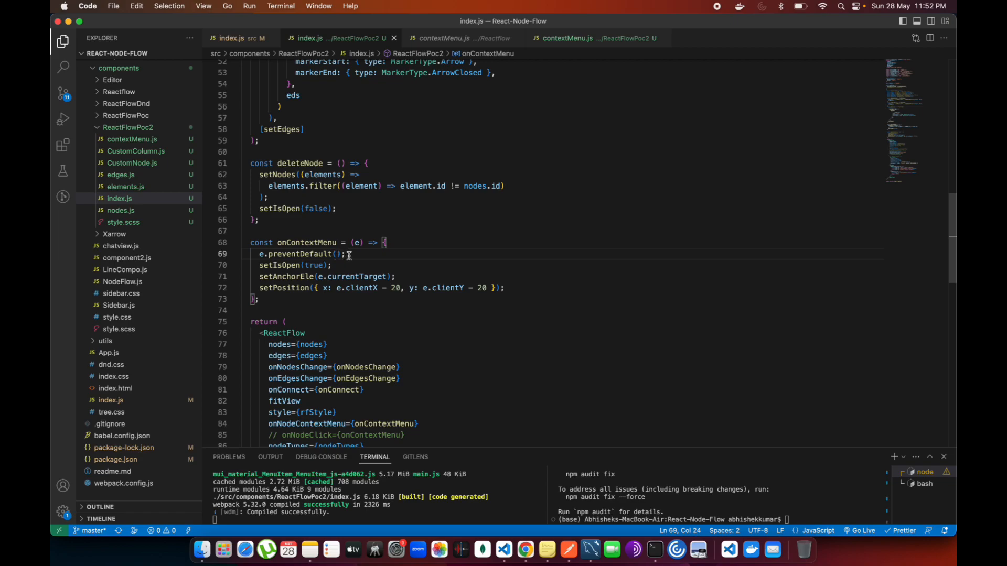
{"action": "mouse_move", "coordinate": [257, 276]}
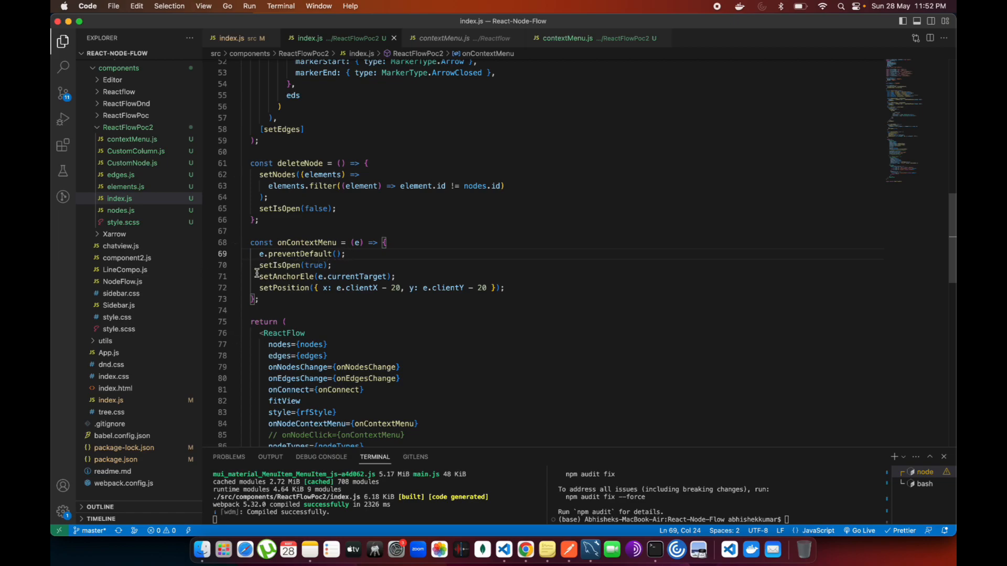
{"action": "mouse_move", "coordinate": [281, 264]}
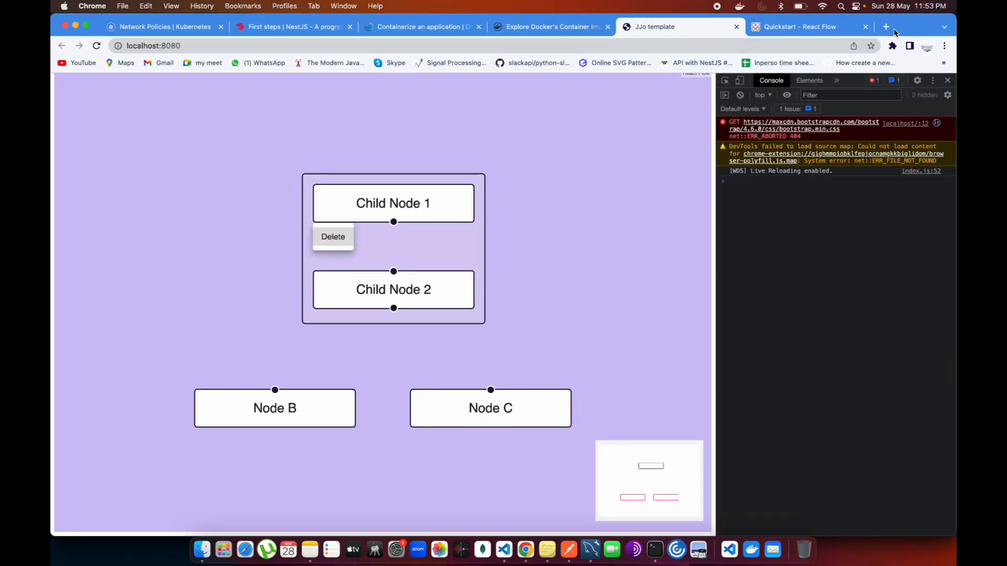
In a new tab, search the Material UI docs for "menu" and open the Menu component page.
{"action": "left_click", "coordinate": [885, 26]}
{"action": "type", "text": "mui.com"}
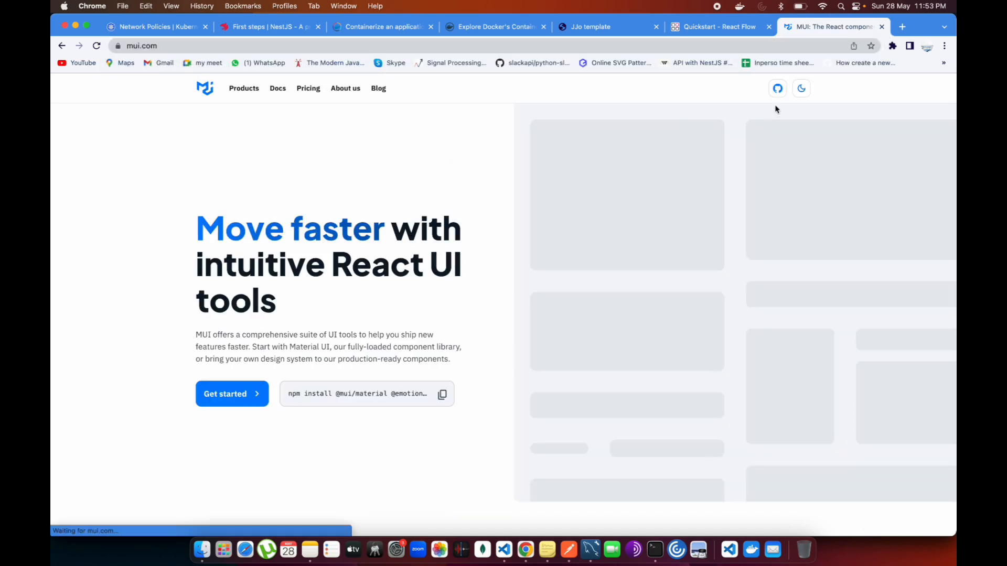
{"action": "left_click", "coordinate": [230, 393]}
{"action": "type", "text": "m"}
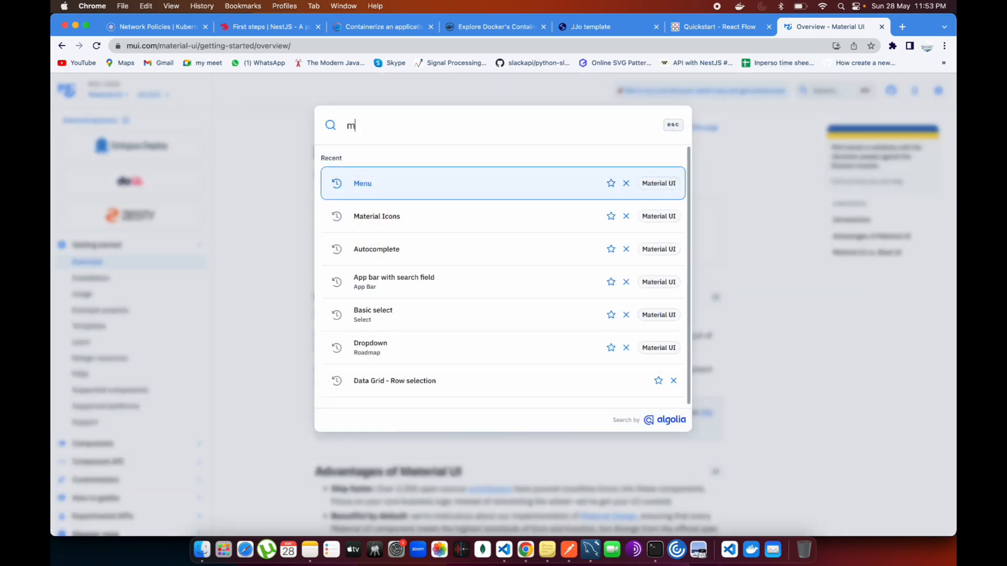
{"action": "type", "text": "enu"}
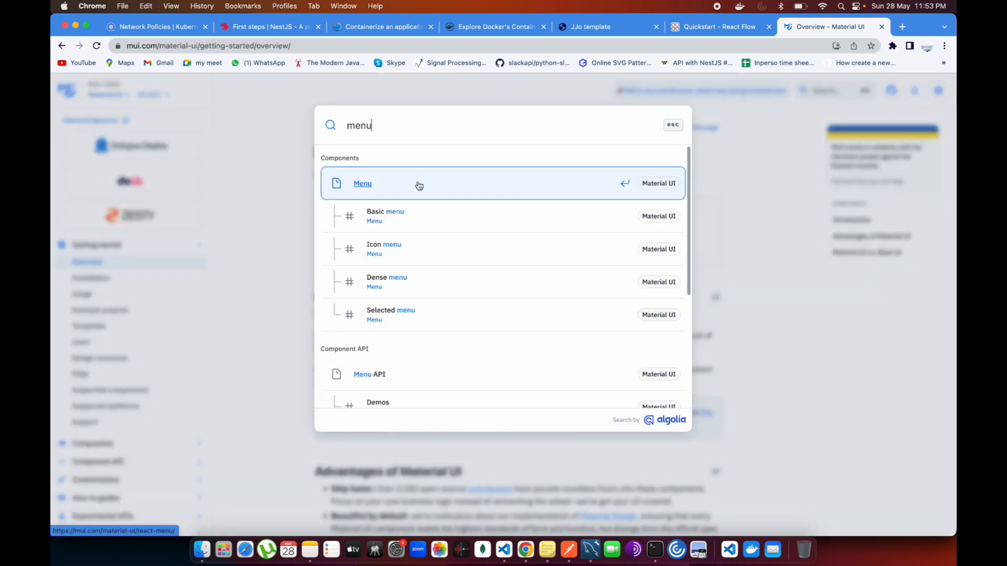
{"action": "left_click", "coordinate": [362, 183]}
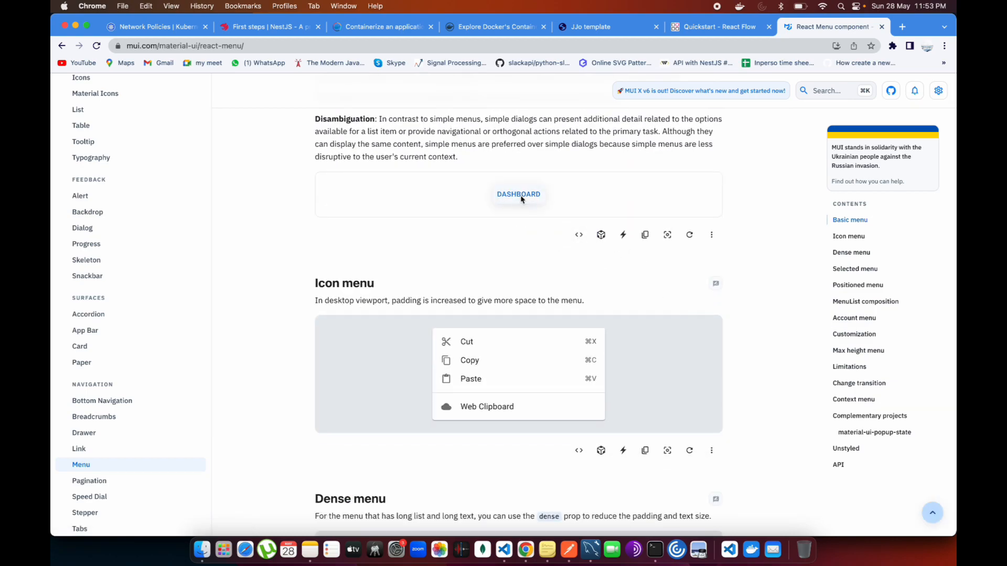
{"action": "mouse_move", "coordinate": [577, 233]}
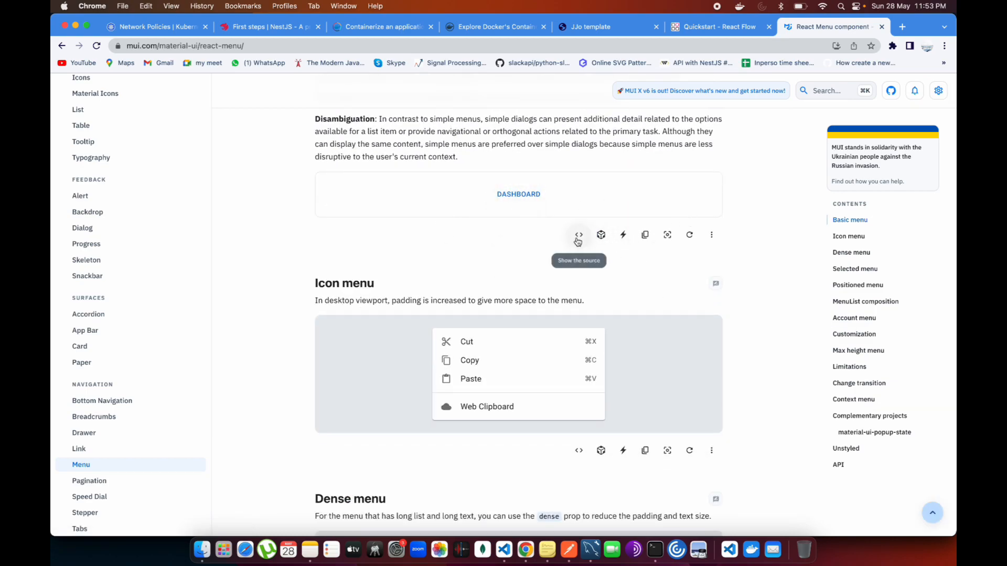
Expand the source code of the Basic menu example and scroll through it.
{"action": "left_click", "coordinate": [578, 234]}
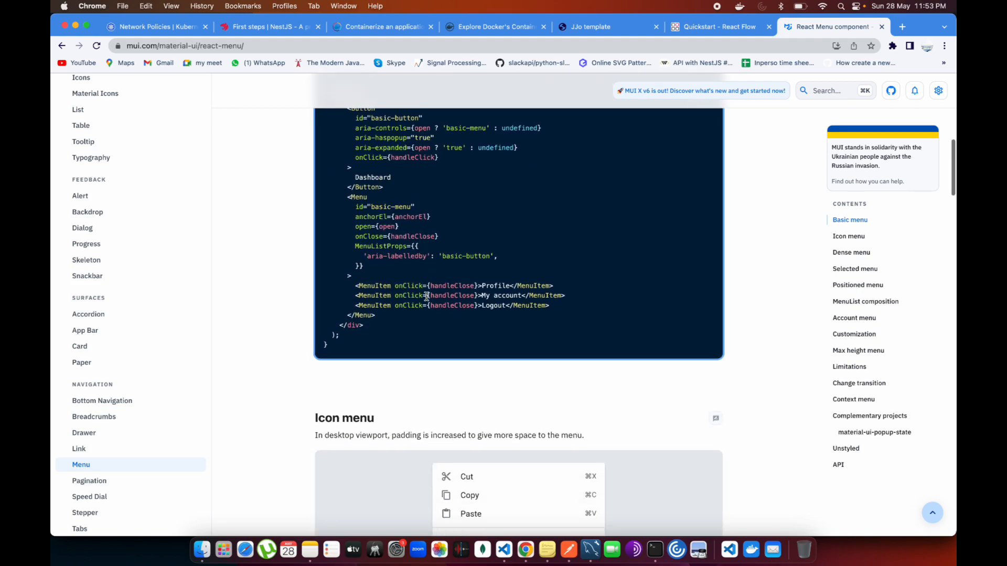
{"action": "scroll", "scroll_direction": "up", "scroll_amount": 3}
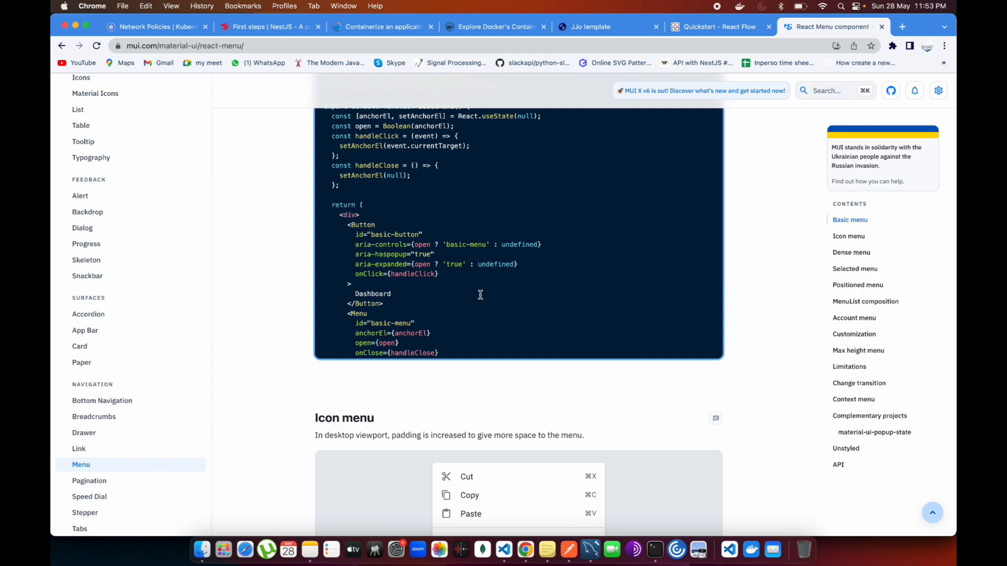
{"action": "scroll", "scroll_direction": "up", "scroll_amount": 3}
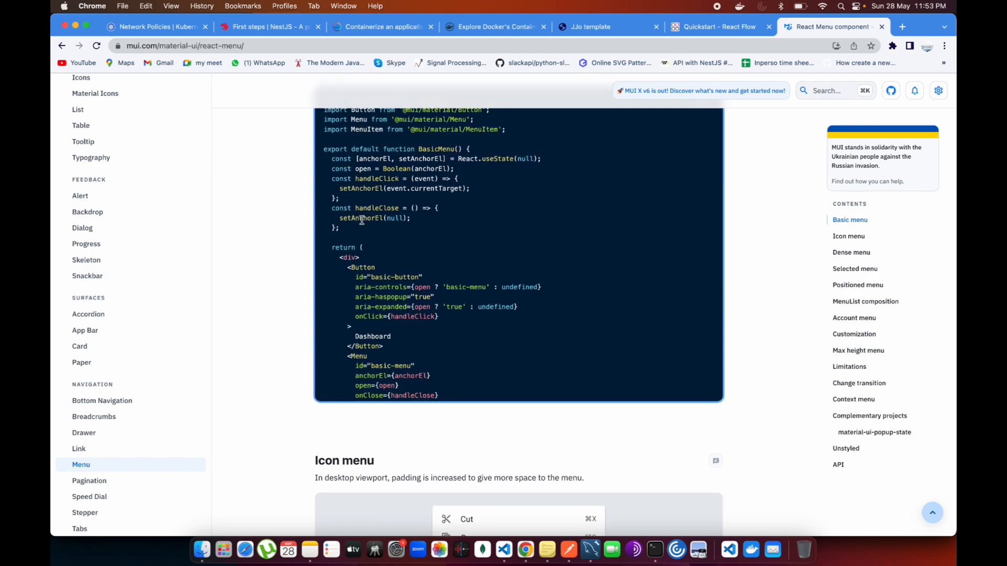
{"action": "mouse_move", "coordinate": [422, 179]}
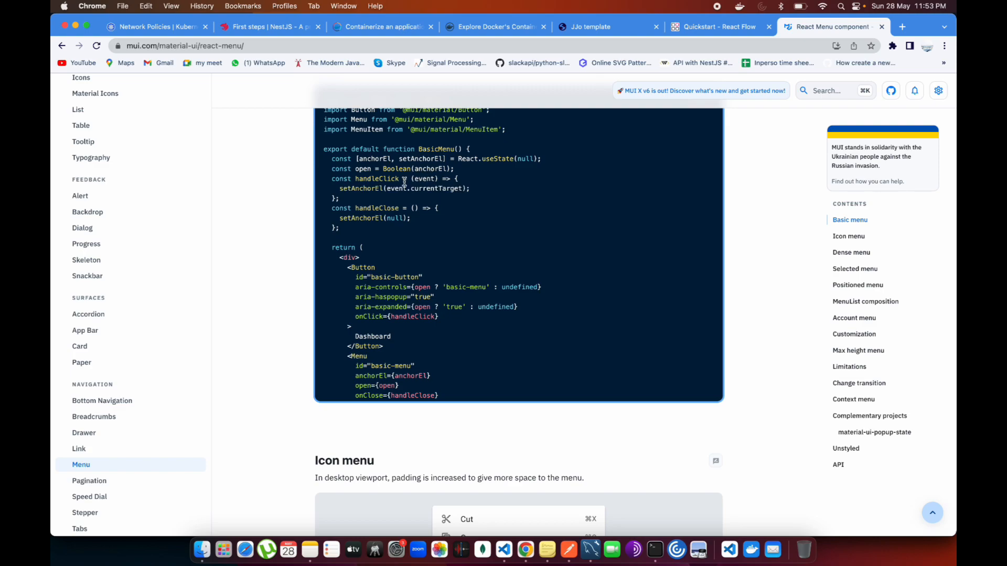
{"action": "mouse_move", "coordinate": [441, 194]}
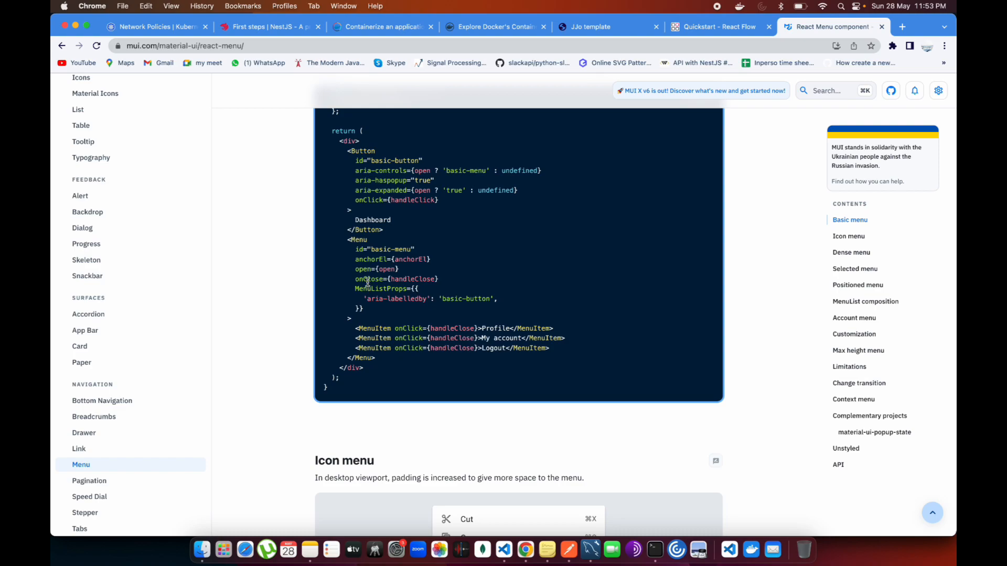
{"action": "mouse_move", "coordinate": [417, 259]}
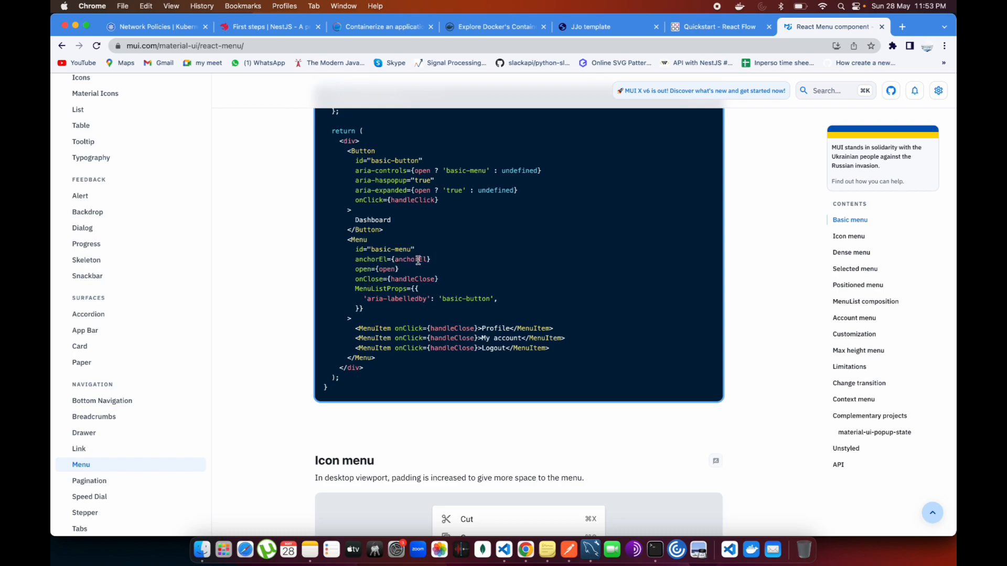
{"action": "mouse_move", "coordinate": [390, 268]}
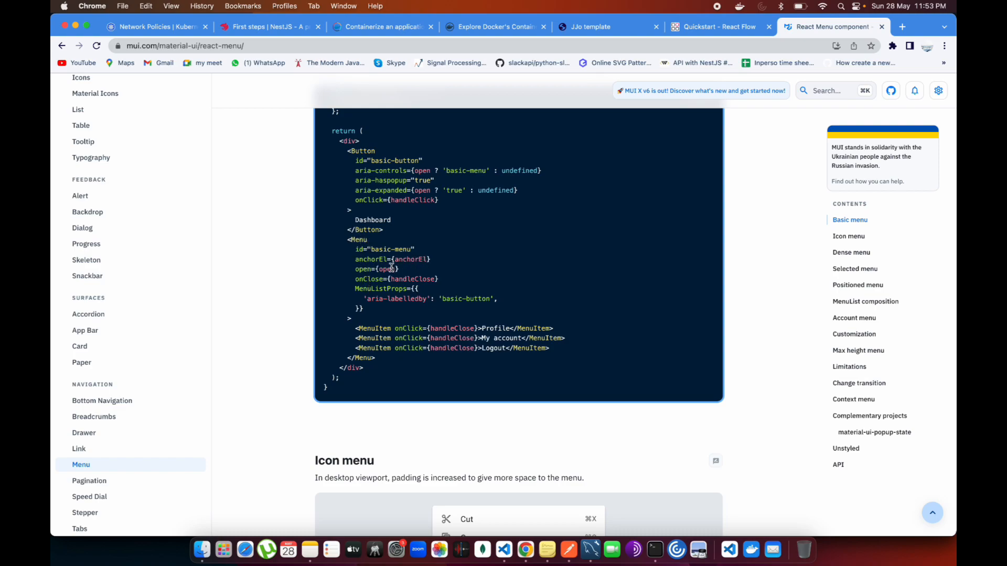
{"action": "mouse_move", "coordinate": [396, 264]}
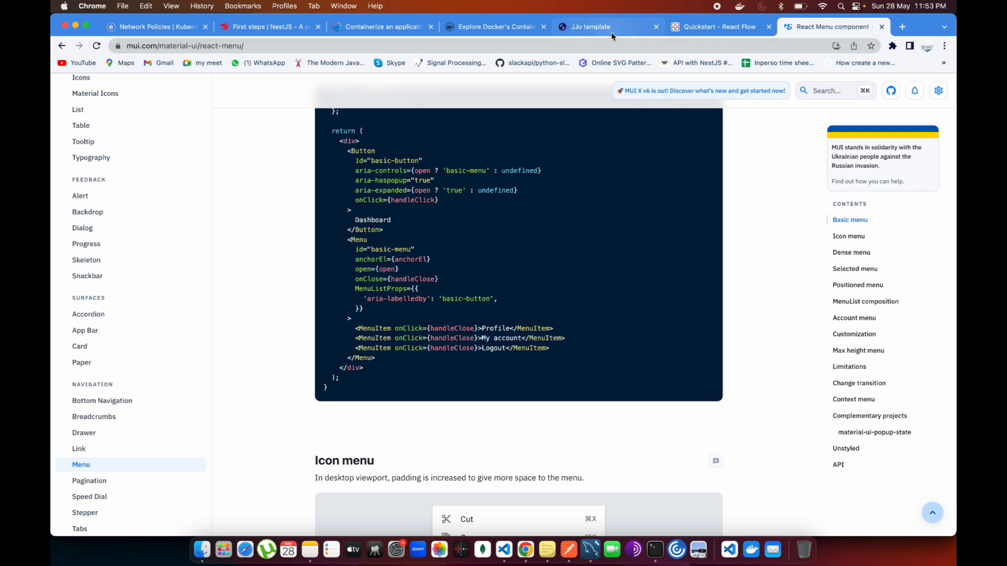
Right-click Node C to show its Delete menu, then bring up Mission Control.
{"action": "left_click", "coordinate": [591, 27]}
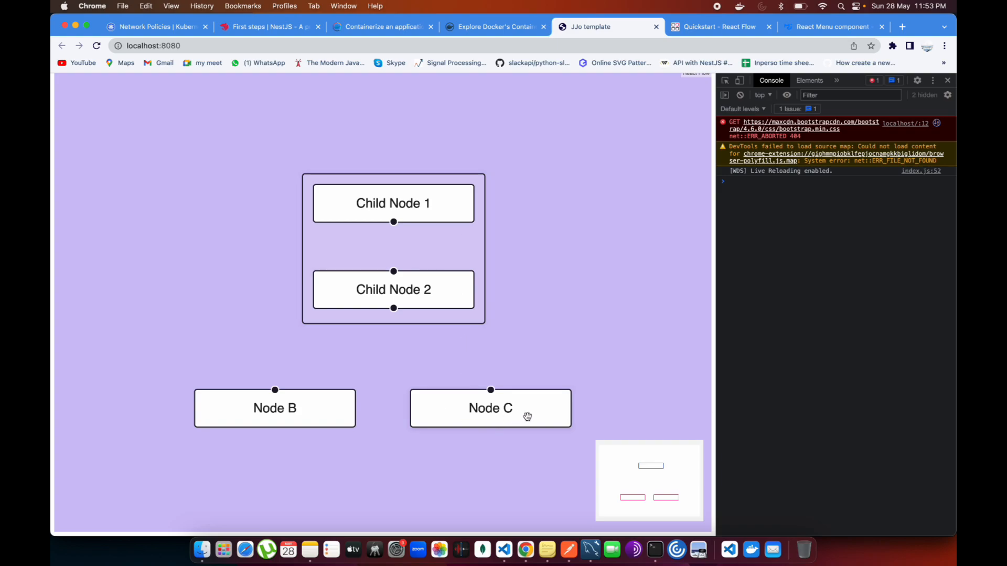
{"action": "right_click", "coordinate": [490, 408]}
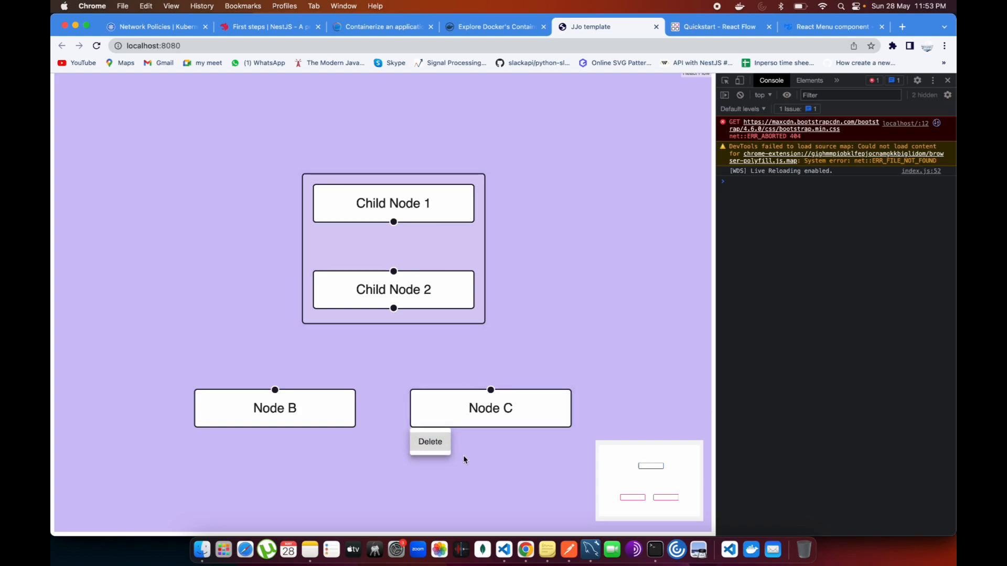
{"action": "key", "text": "F3"}
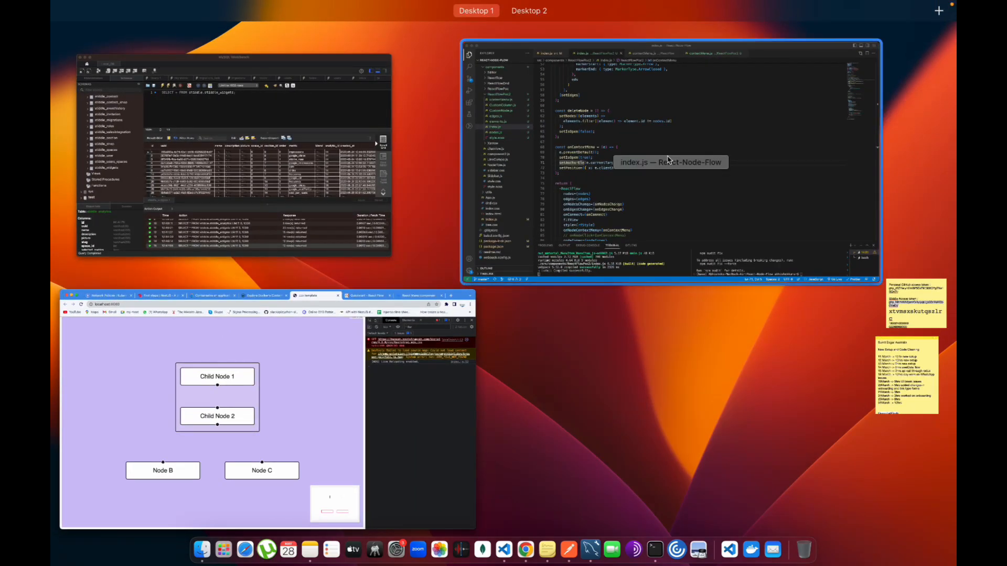
In contextMenu.js, review the MUI Menu mapping actions to MenuItems above the old div version.
{"action": "left_click", "coordinate": [668, 161]}
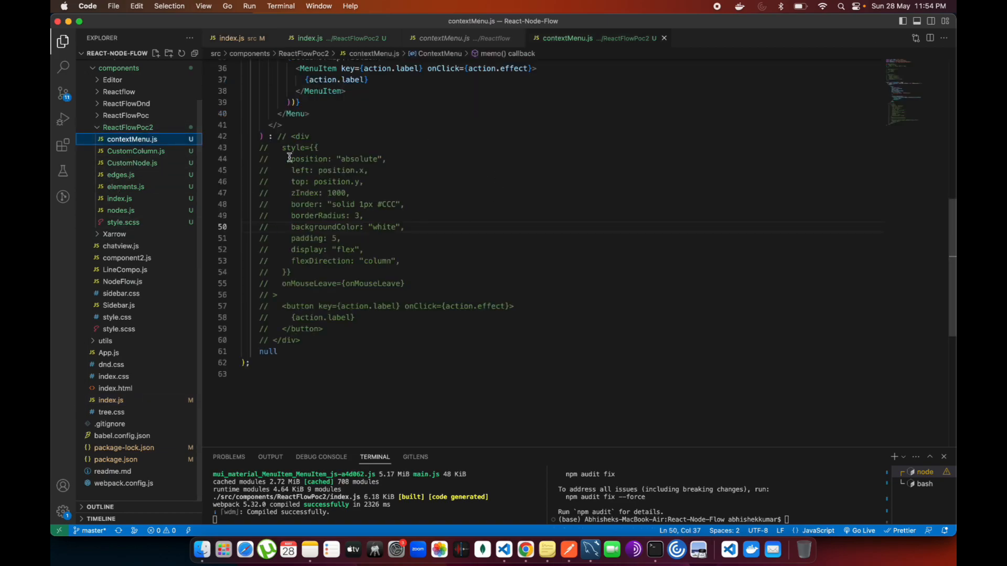
{"action": "scroll", "scroll_direction": "up", "scroll_amount": 3}
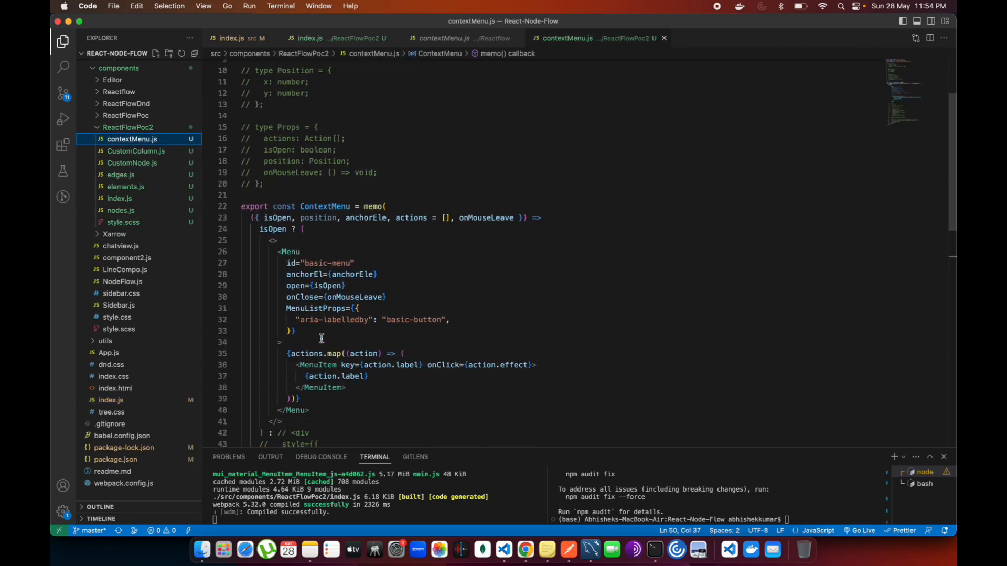
{"action": "scroll", "scroll_direction": "down", "scroll_amount": 3}
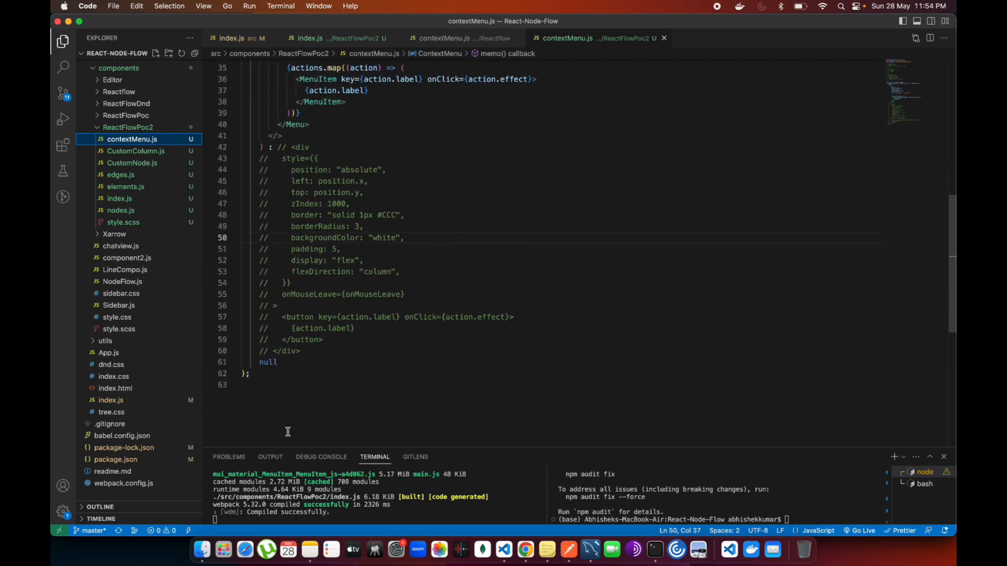
{"action": "mouse_move", "coordinate": [312, 353]}
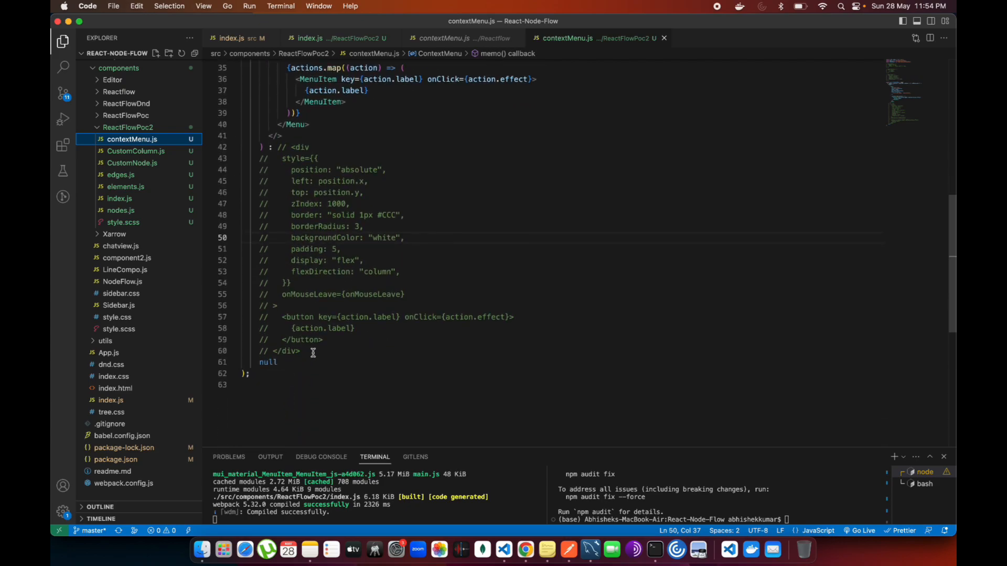
{"action": "scroll", "scroll_direction": "up", "scroll_amount": 3}
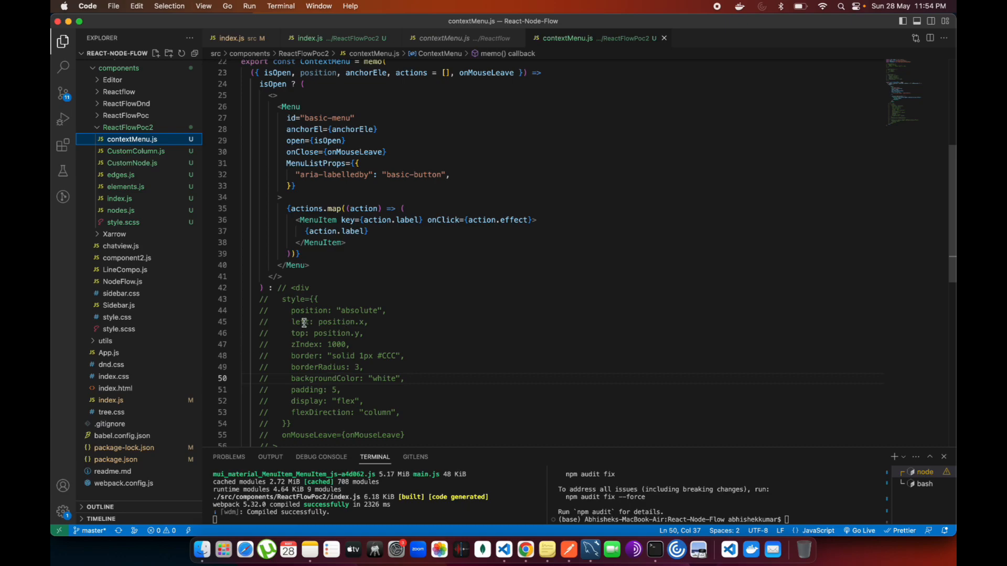
{"action": "scroll", "scroll_direction": "up", "scroll_amount": 3}
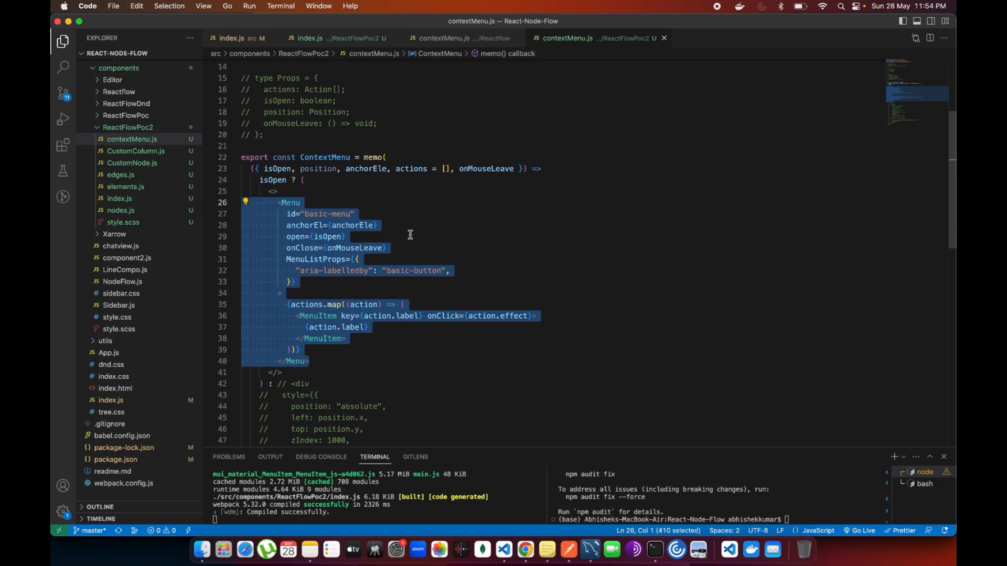
{"action": "scroll", "scroll_direction": "up", "scroll_amount": 3}
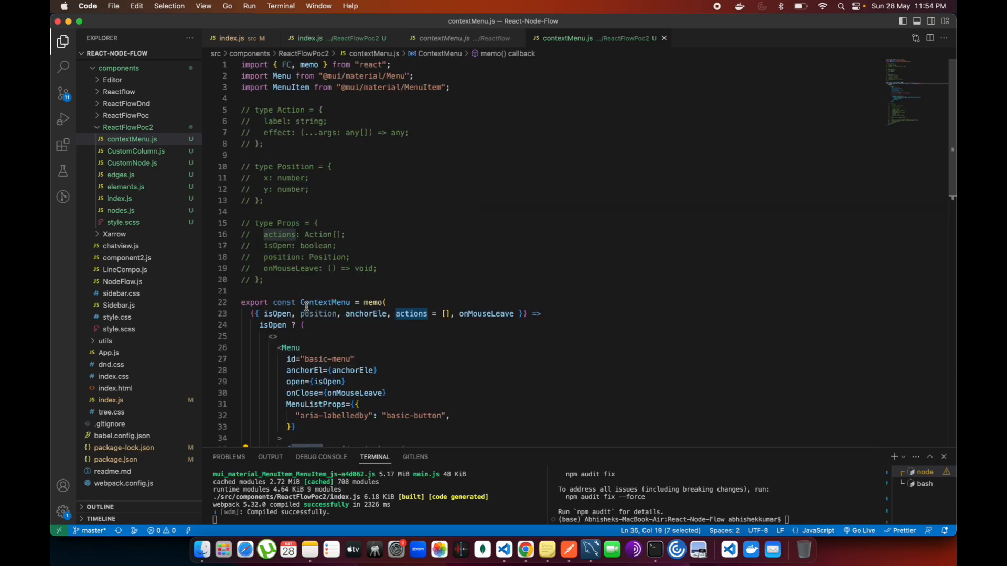
{"action": "scroll", "scroll_direction": "down", "scroll_amount": 3}
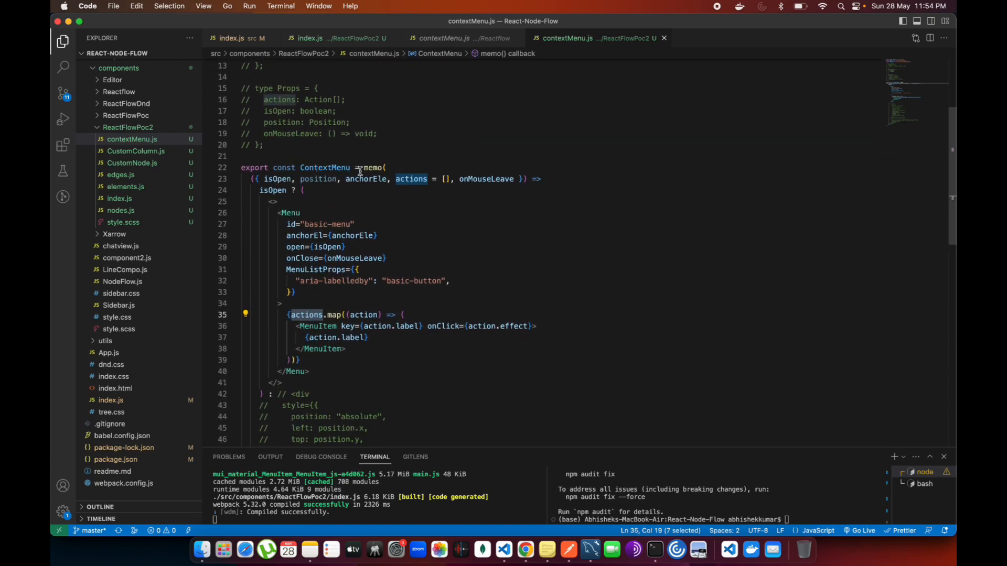
{"action": "mouse_move", "coordinate": [468, 232]}
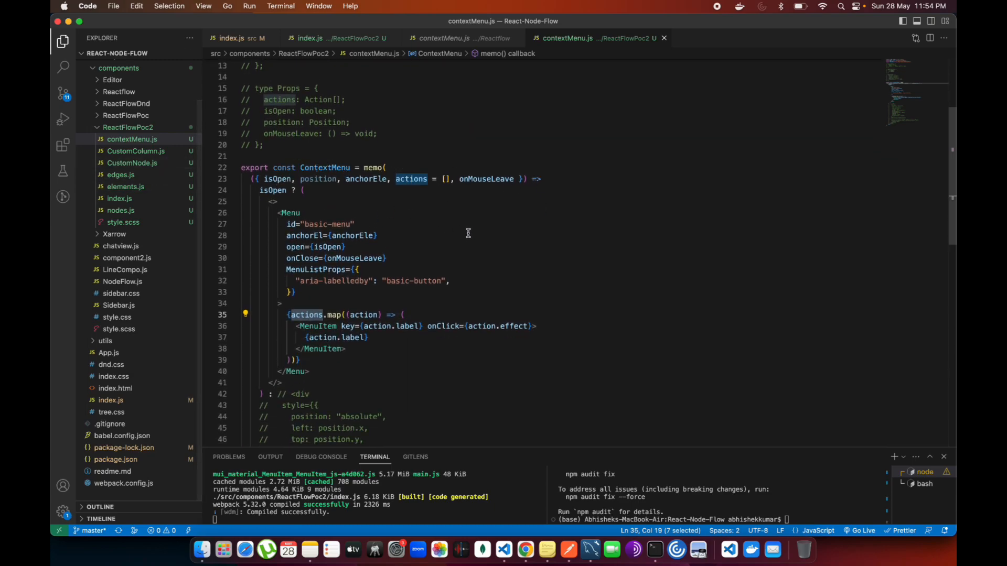
{"action": "mouse_move", "coordinate": [319, 181]}
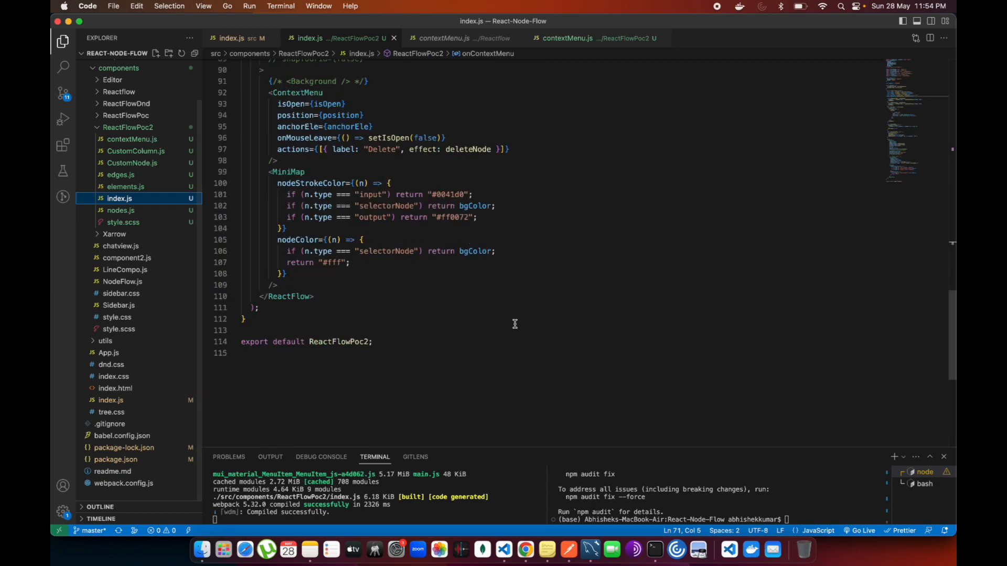
Add a second action { label: "Edit", effect: deleteNode } after Delete in the actions array and save.
{"action": "scroll", "scroll_direction": "up", "scroll_amount": 3}
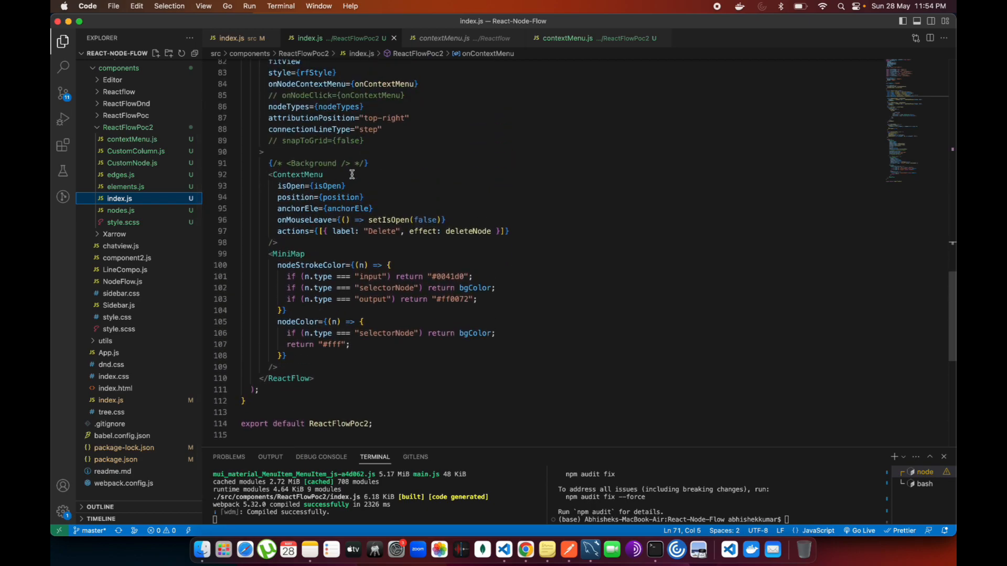
{"action": "mouse_move", "coordinate": [326, 236]}
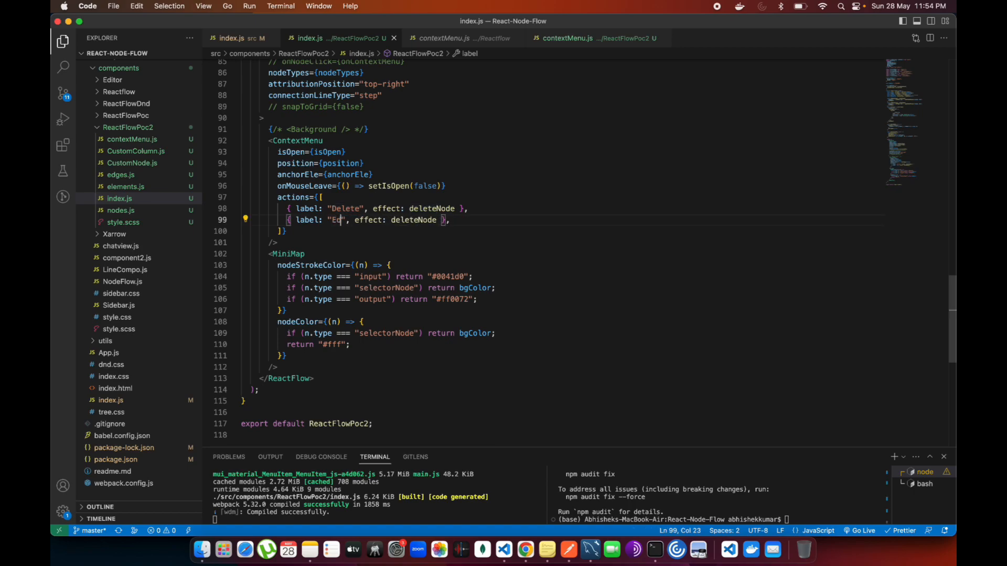
{"action": "type", "text": "it"}
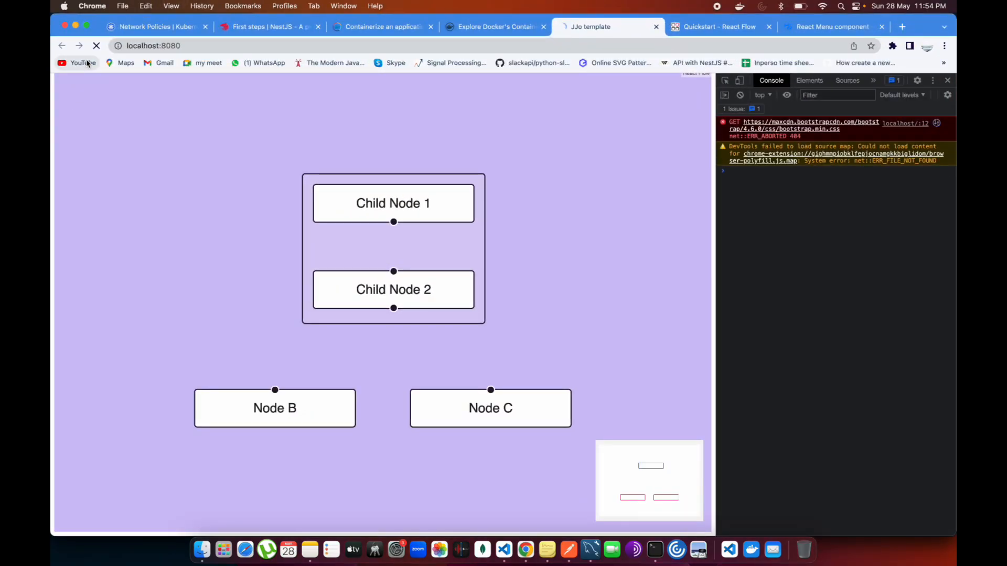
Right-click Child Node 1 and Node C to confirm their menus list Delete and Edit.
{"action": "left_click", "coordinate": [96, 45]}
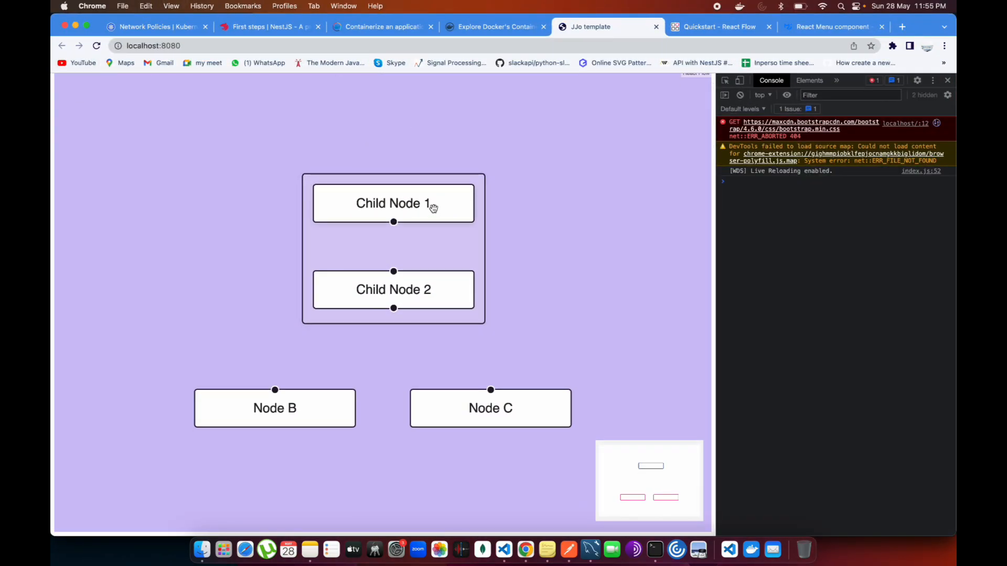
{"action": "right_click", "coordinate": [393, 203]}
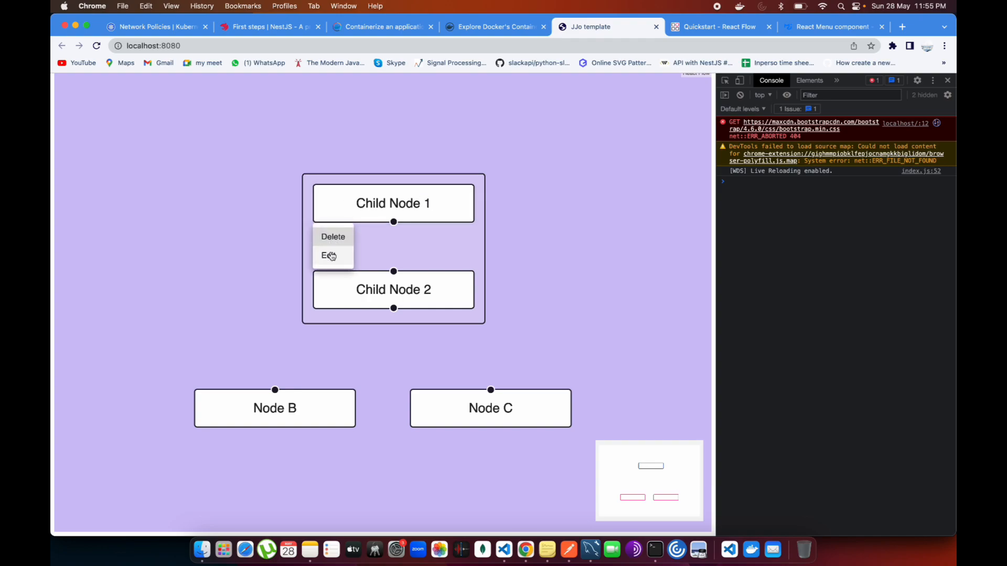
{"action": "right_click", "coordinate": [489, 408]}
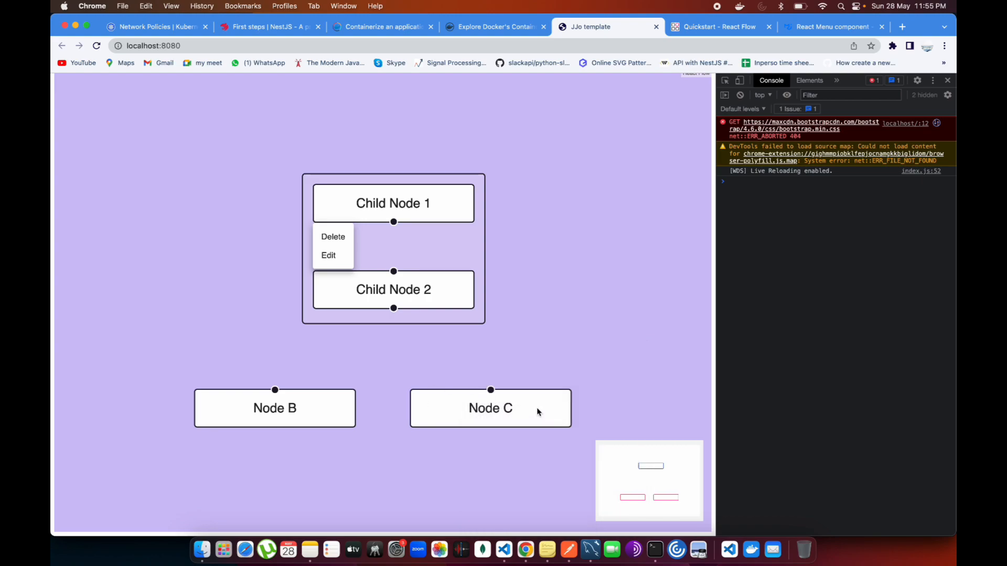
{"action": "right_click", "coordinate": [489, 408]}
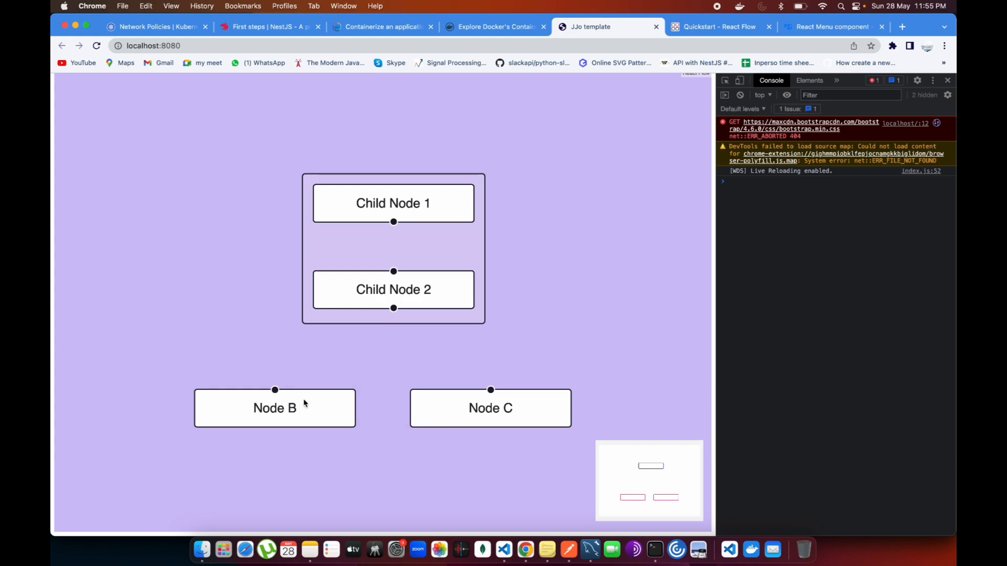
{"action": "mouse_move", "coordinate": [243, 403]}
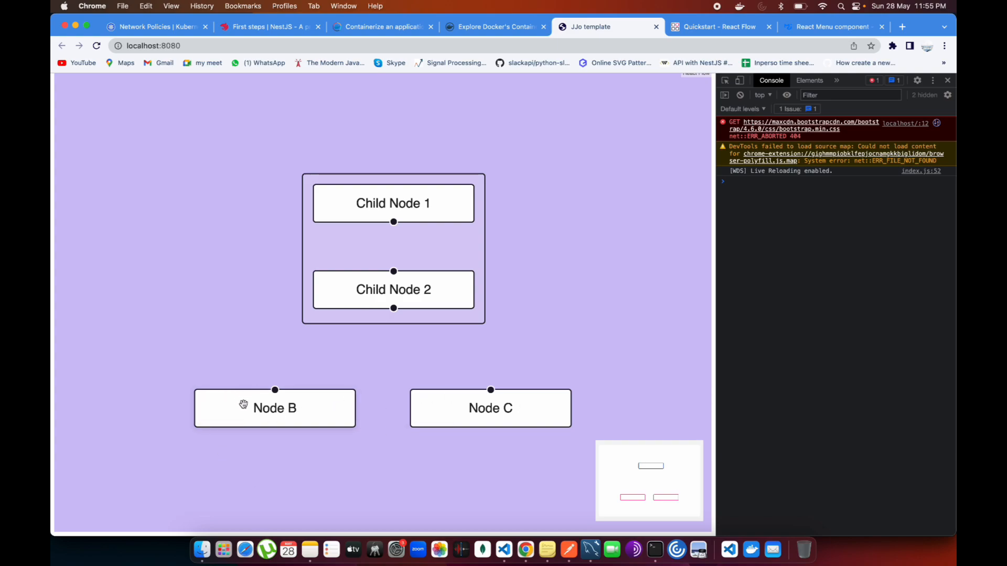
{"action": "mouse_move", "coordinate": [203, 434]}
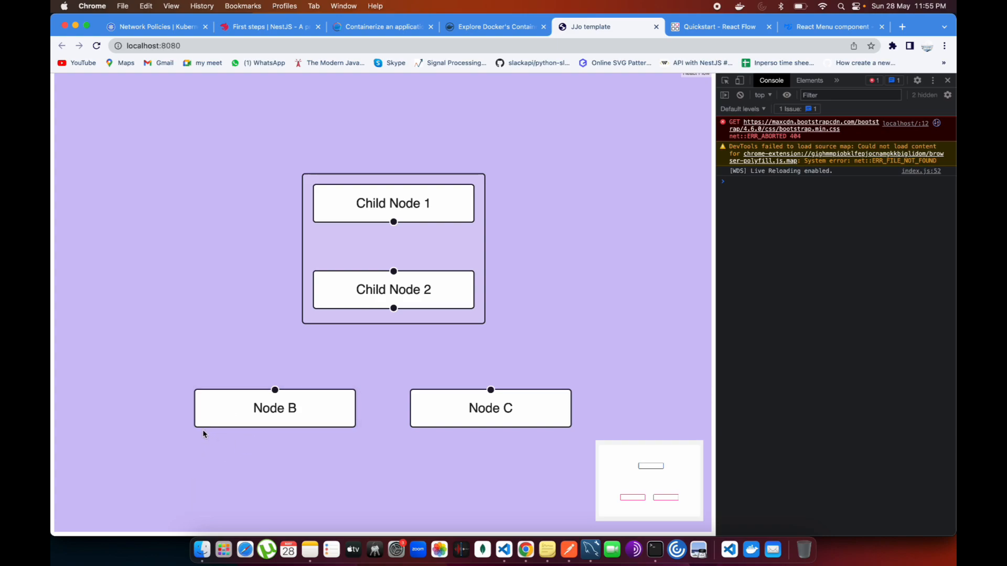
{"action": "mouse_move", "coordinate": [303, 386]}
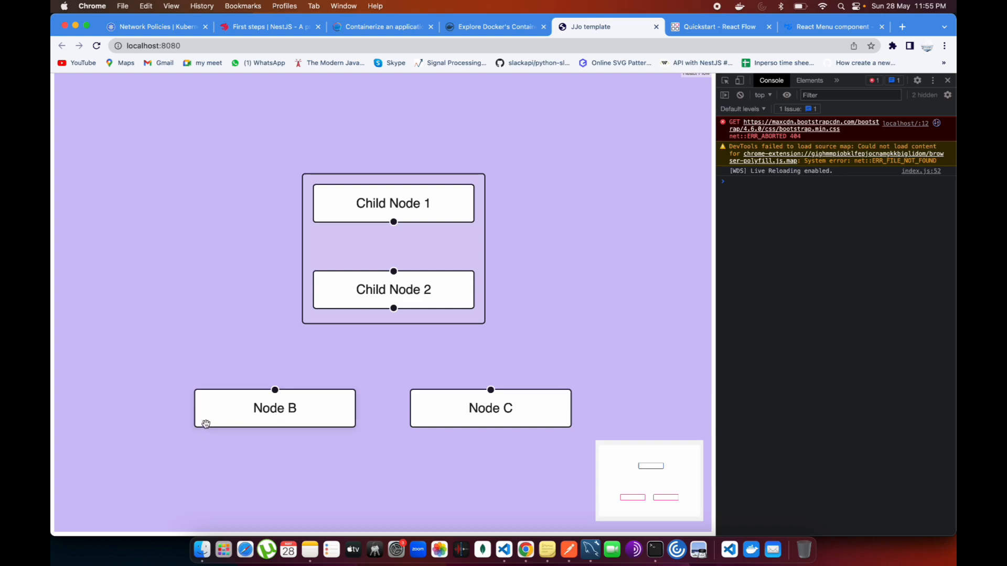
{"action": "mouse_move", "coordinate": [287, 439]}
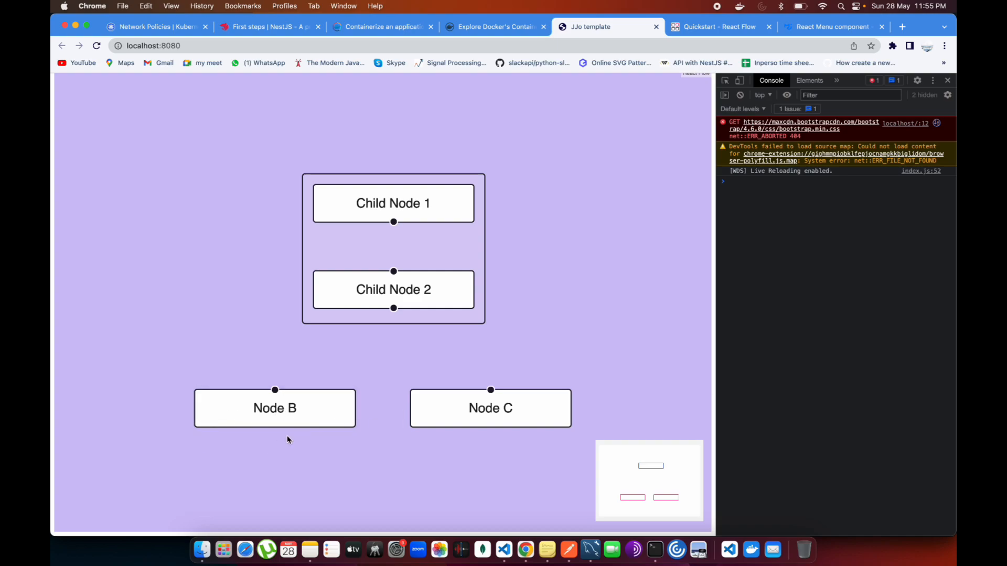
{"action": "mouse_move", "coordinate": [269, 415]}
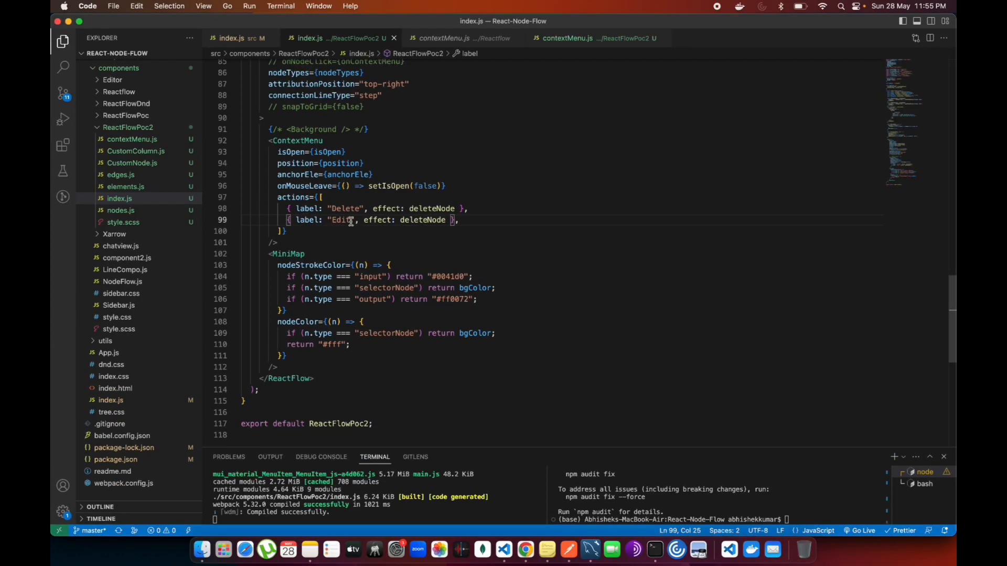
Review the onContextMenu handler in index.js, then return to the flow app at localhost:8080.
{"action": "scroll", "scroll_direction": "up", "scroll_amount": 3}
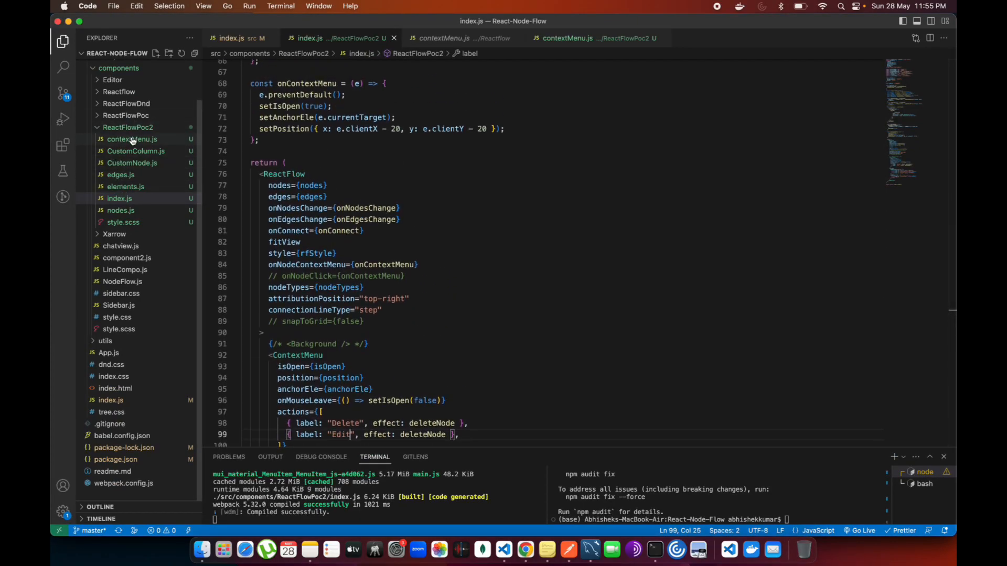
{"action": "mouse_move", "coordinate": [128, 127]}
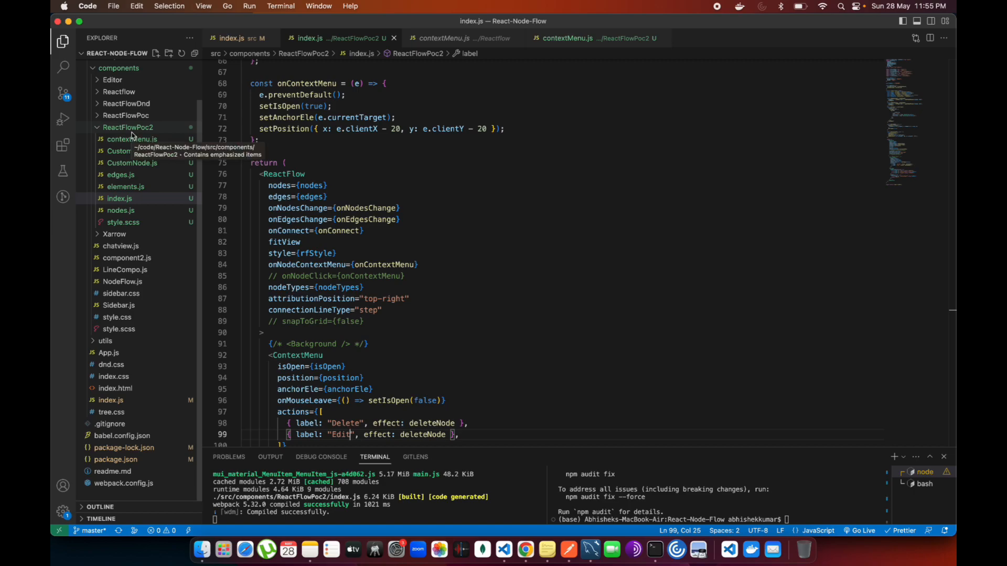
{"action": "mouse_move", "coordinate": [143, 133]}
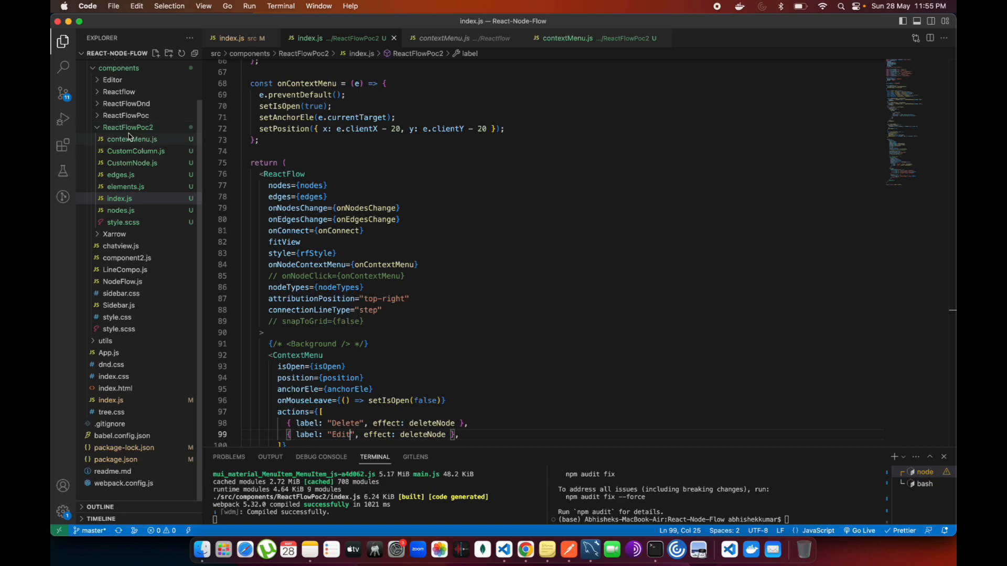
{"action": "scroll", "scroll_direction": "up", "scroll_amount": 3}
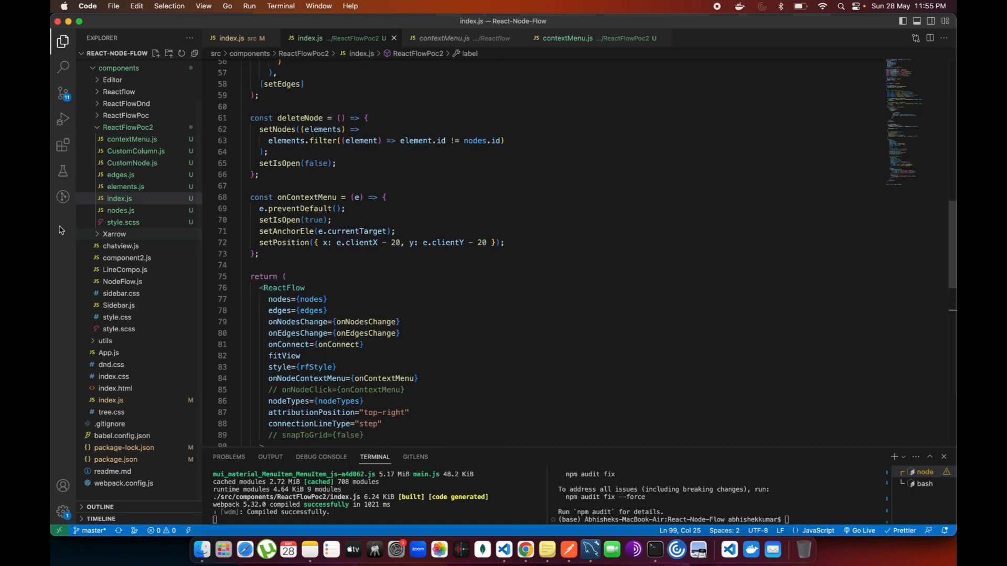
{"action": "left_click", "coordinate": [524, 551]}
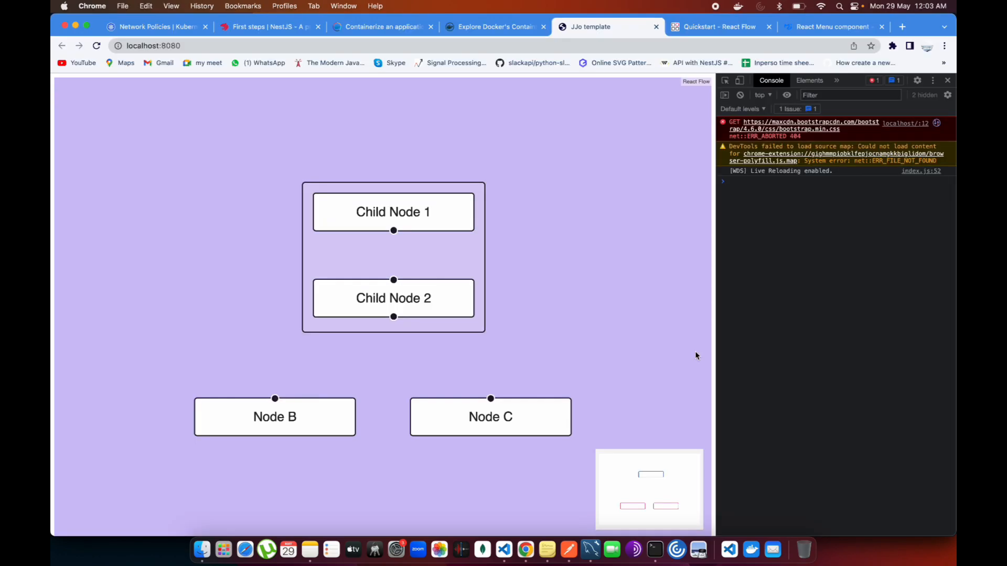